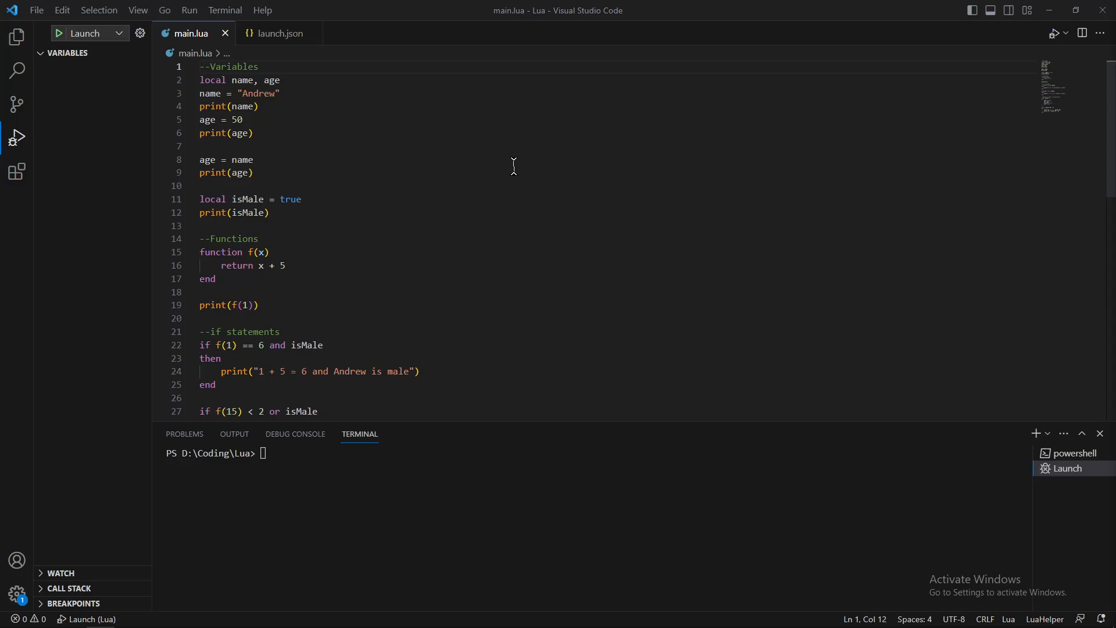
mouse_move(419, 180)
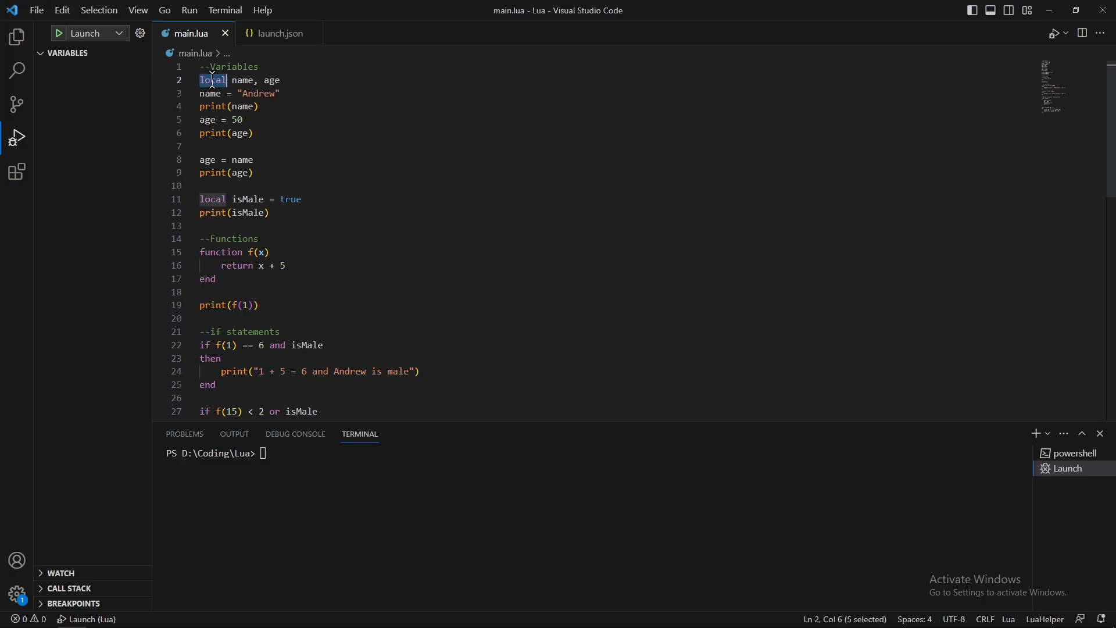
mouse_move(212, 80)
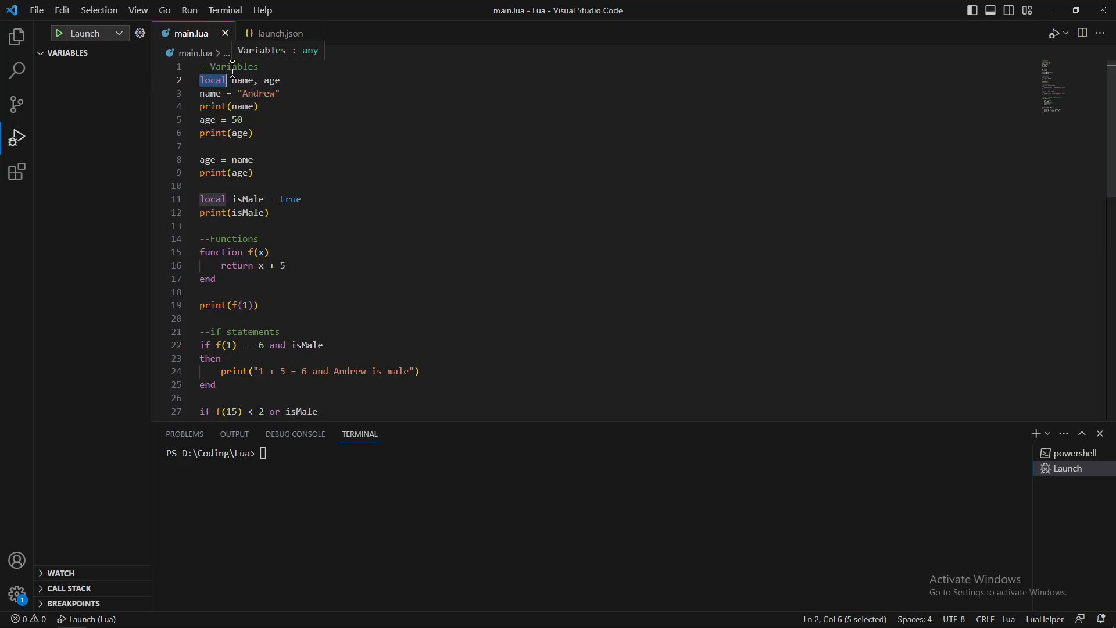
mouse_move(230, 100)
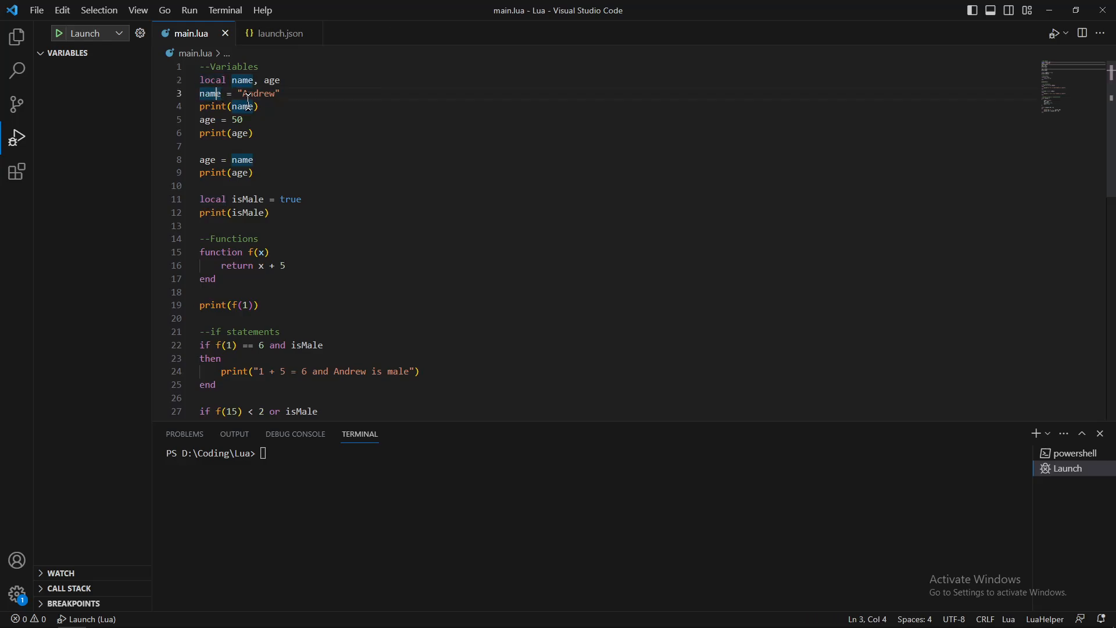
Step: Highlight the variable declarations: the 'Andrew' string, age on line 8, and isMale = true
double_click(258, 93)
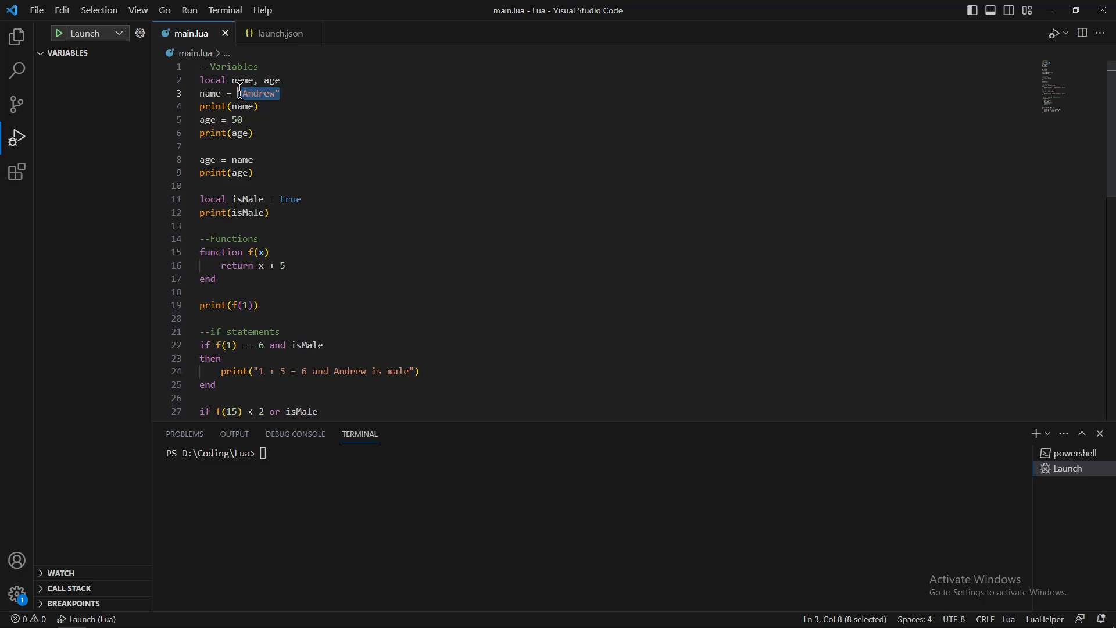
click(203, 93)
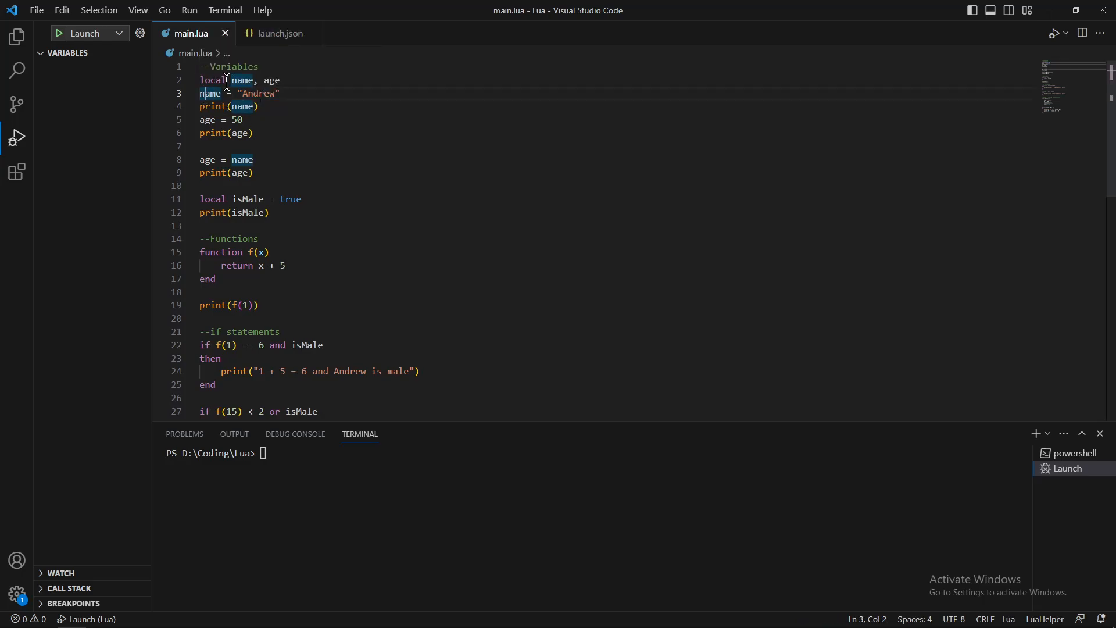
mouse_move(261, 119)
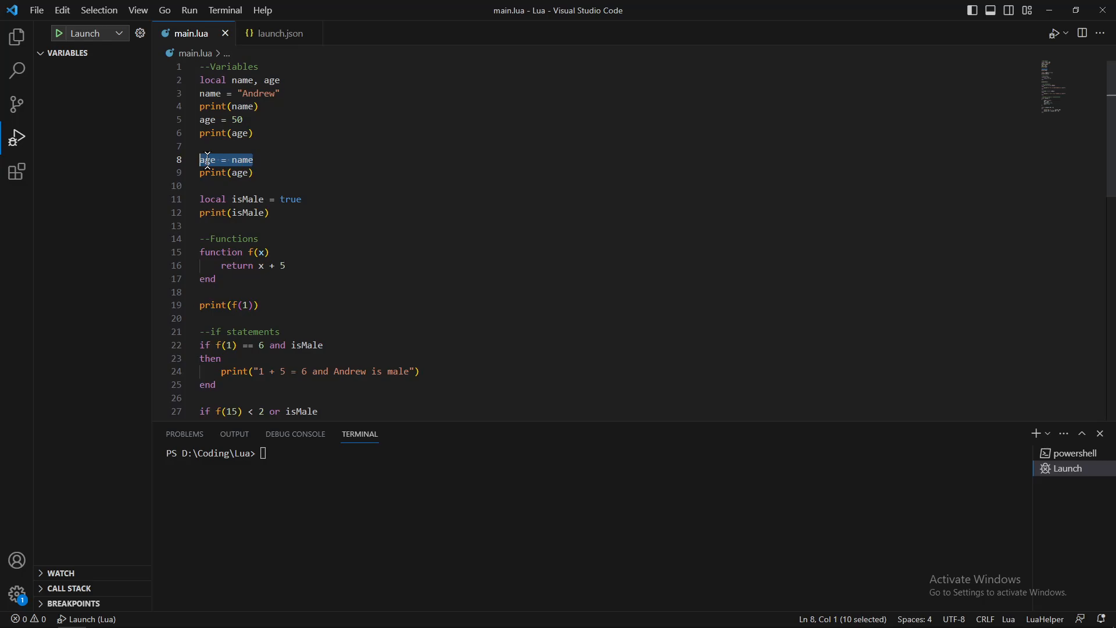
double_click(208, 159)
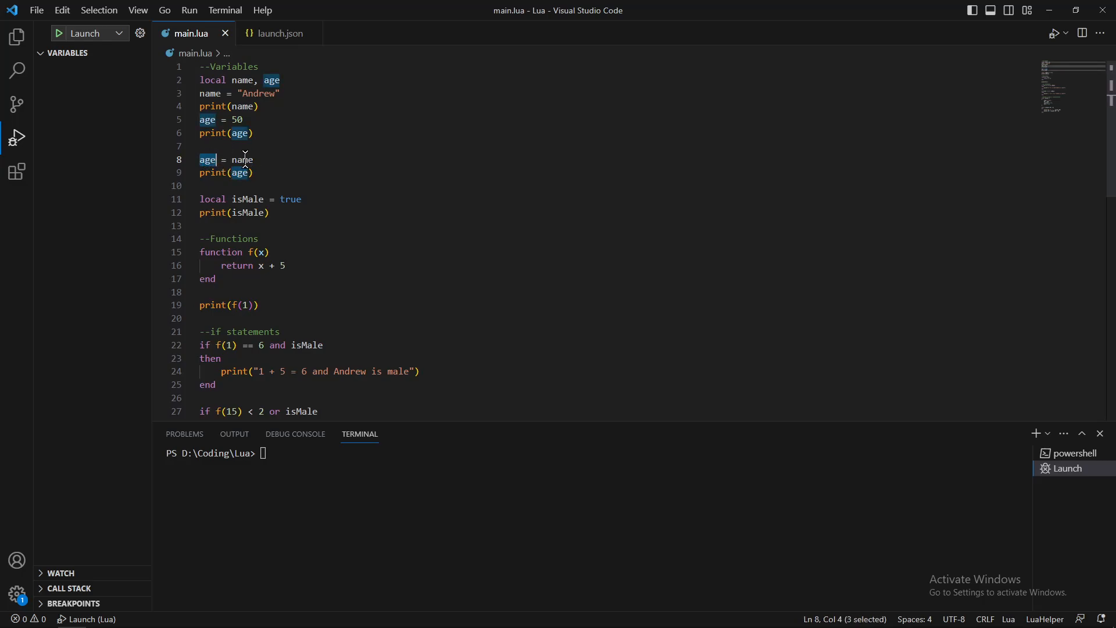
mouse_move(207, 160)
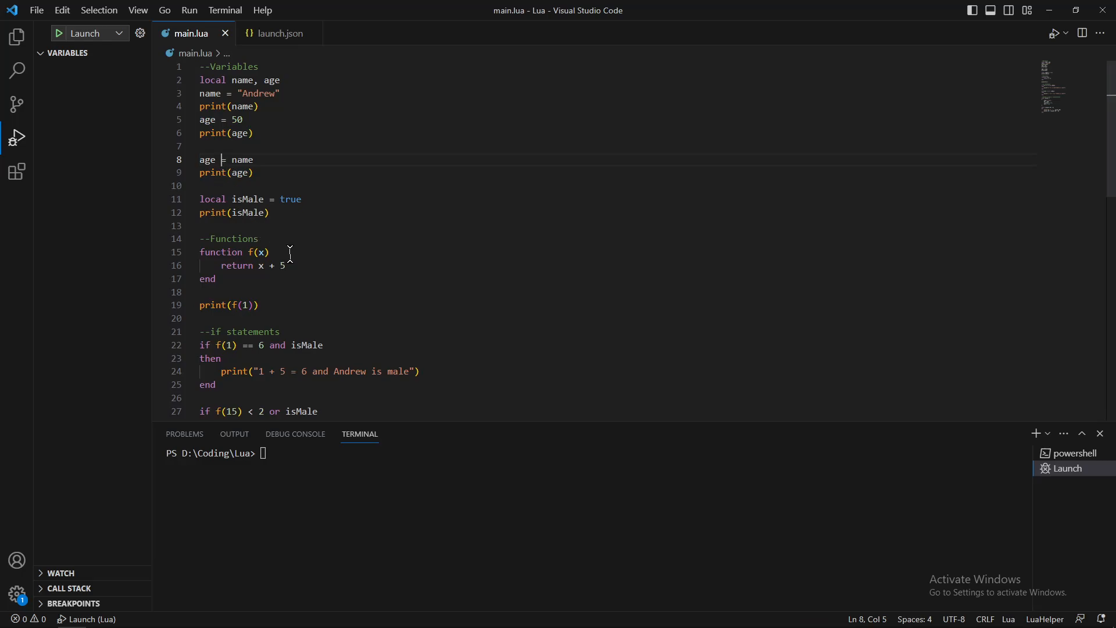
drag(228, 199, 301, 199)
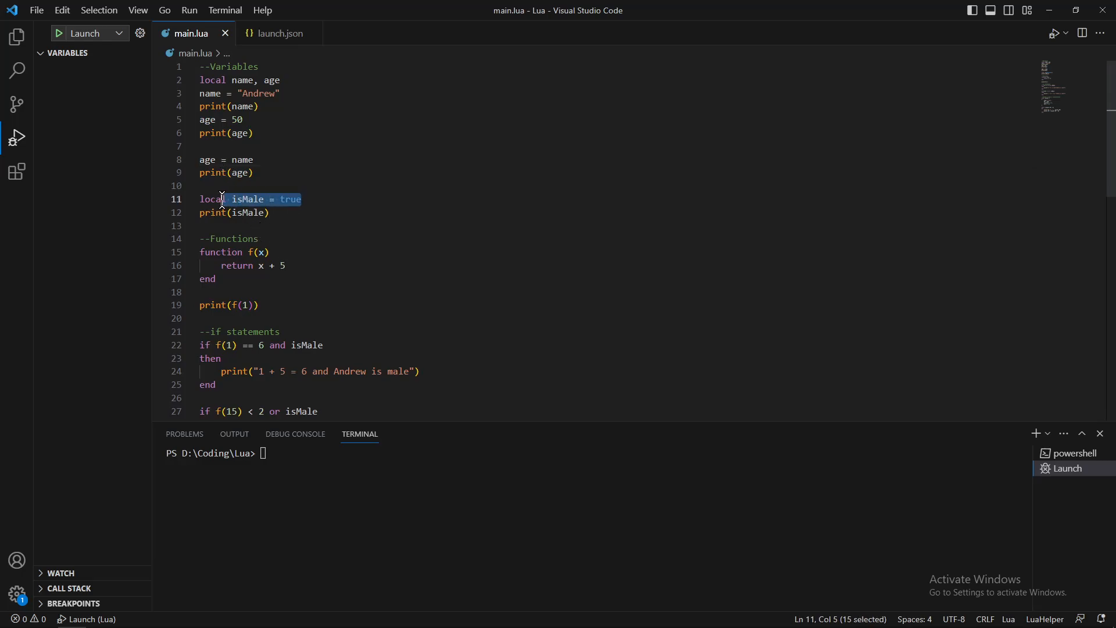
drag(221, 200, 299, 200)
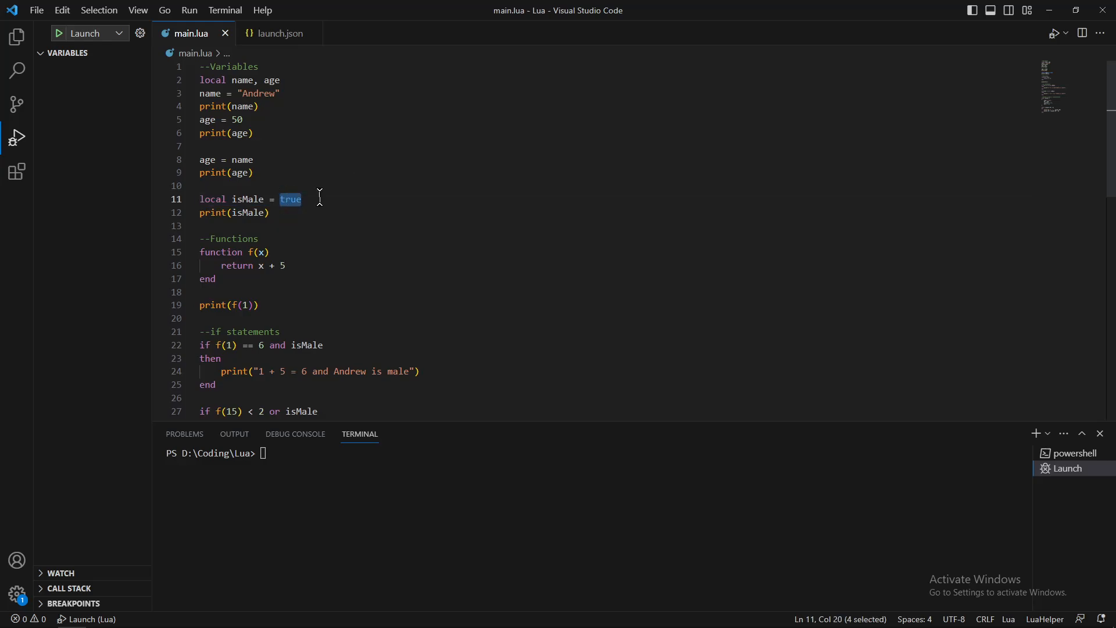
text(nil)
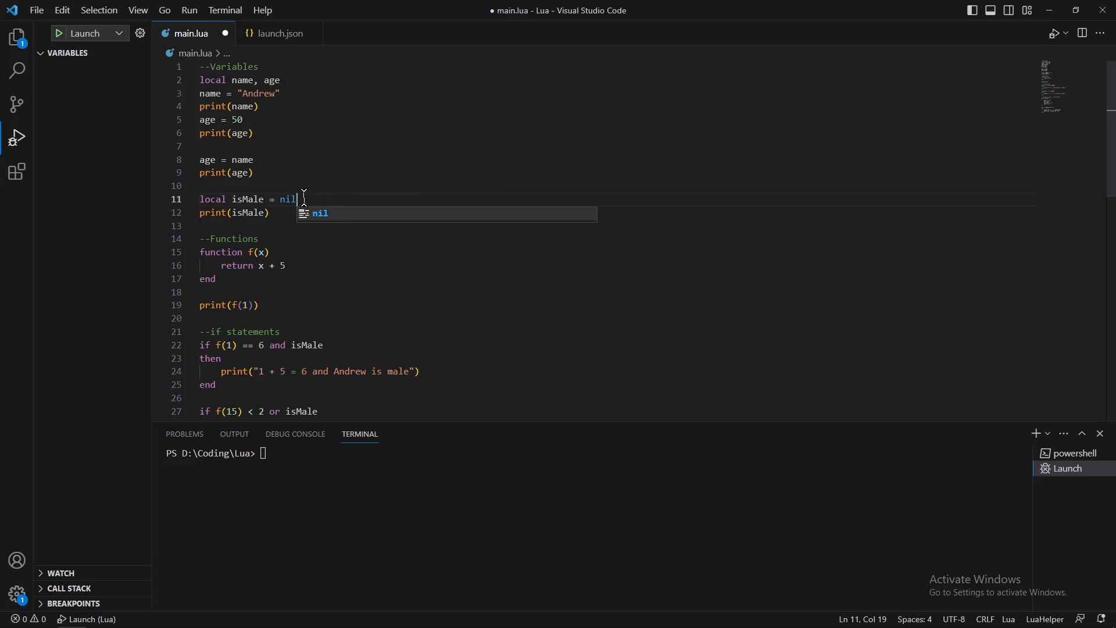
text(true)
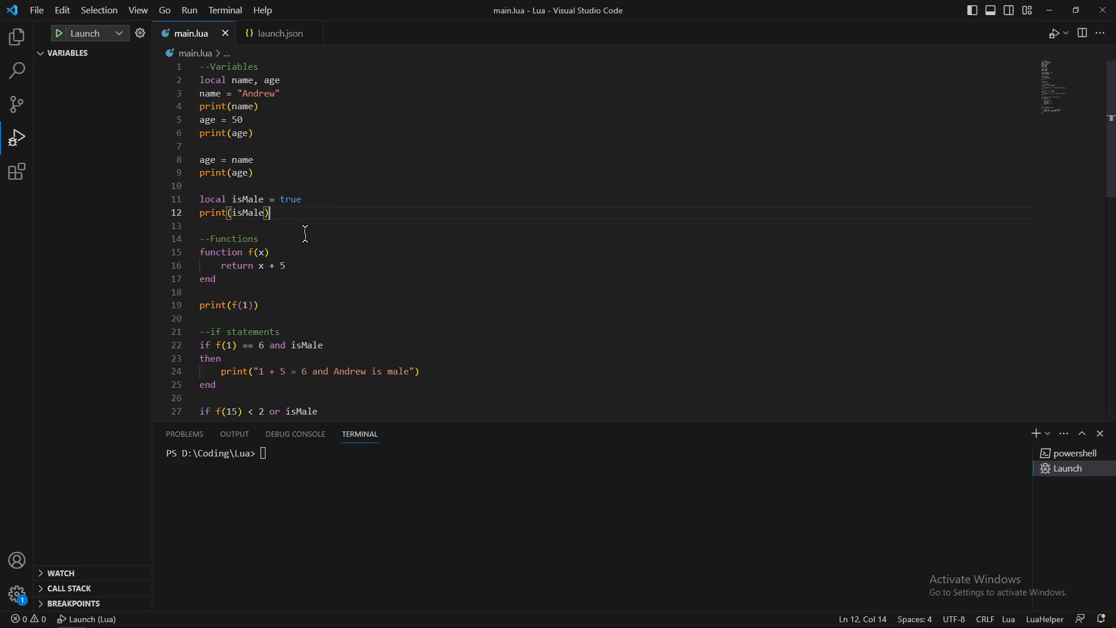
mouse_move(346, 249)
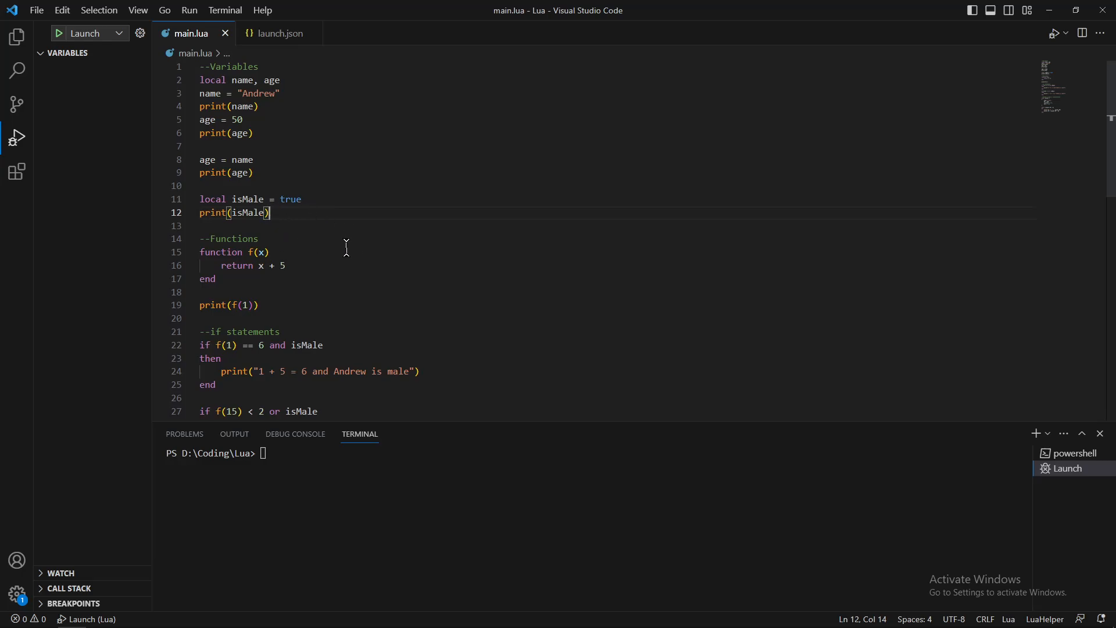
mouse_move(247, 213)
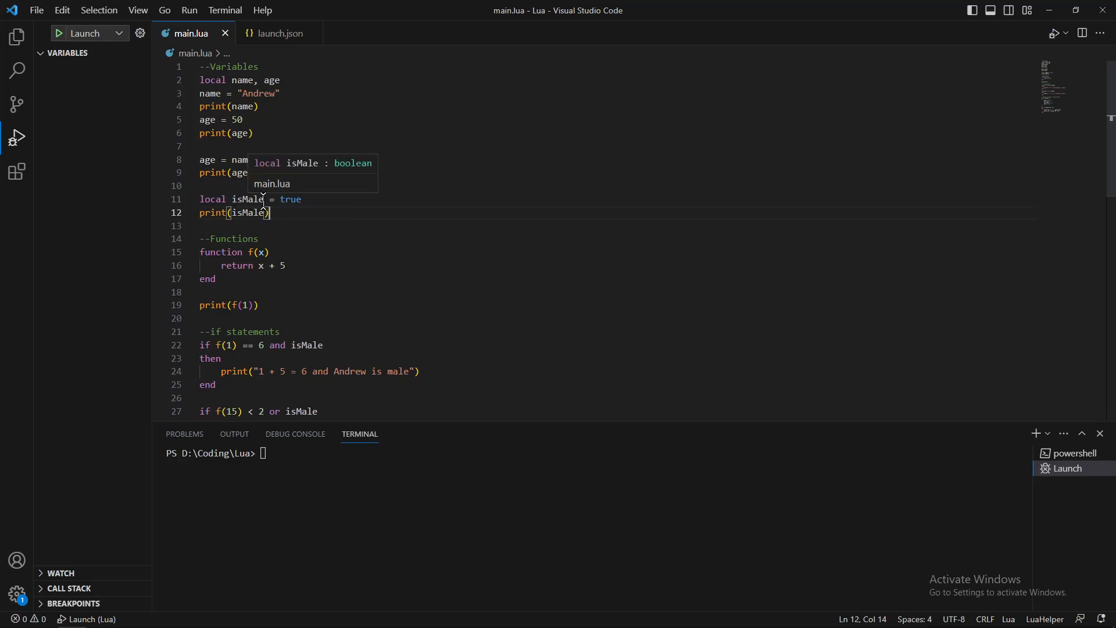
mouse_move(295, 298)
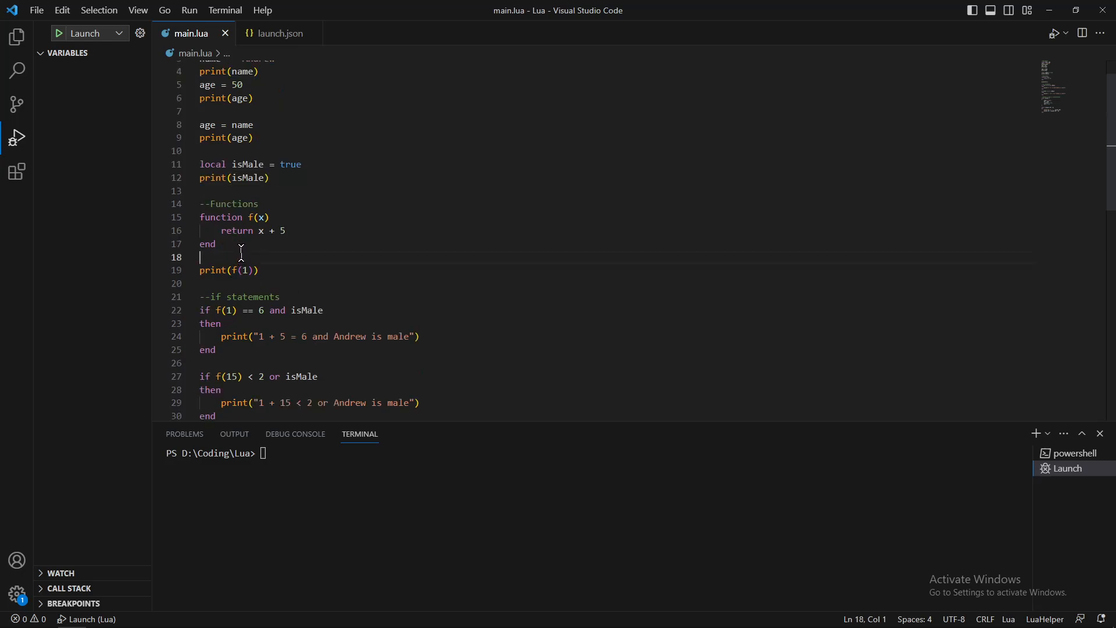
Step: Walk through function f, highlighting its 'return x + 5' line and the print on line 19
scroll(down, 3)
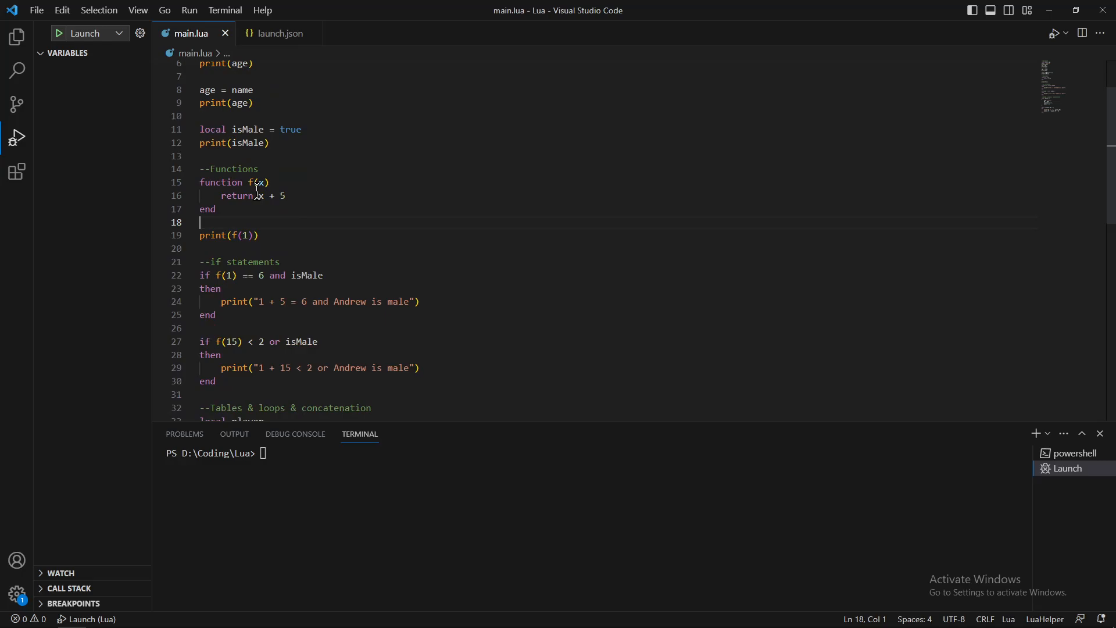
mouse_move(292, 203)
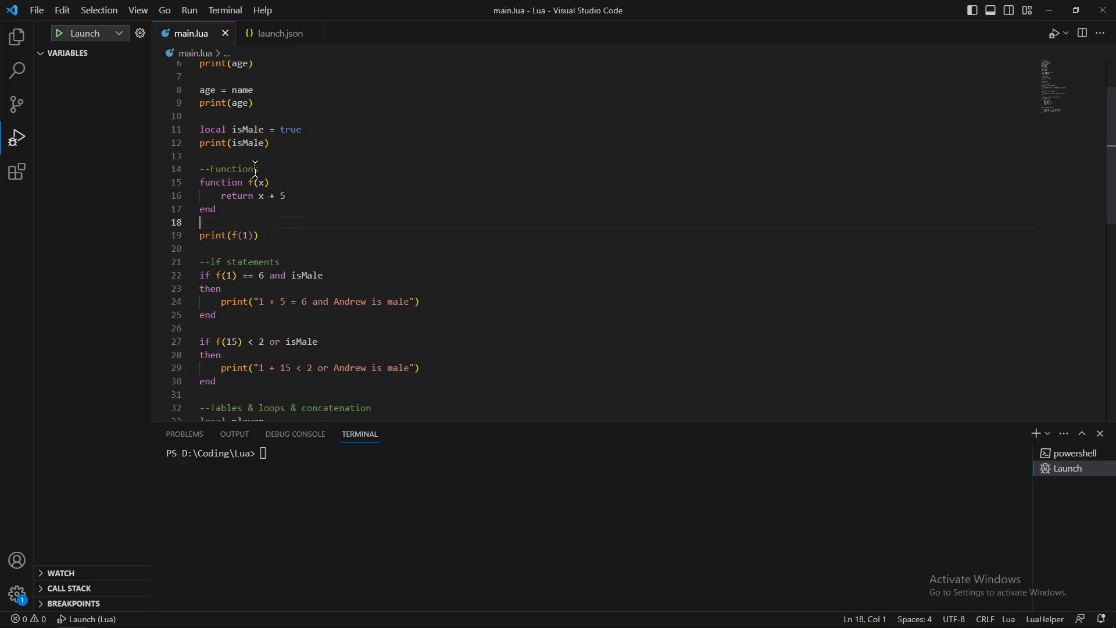
drag(272, 182, 216, 209)
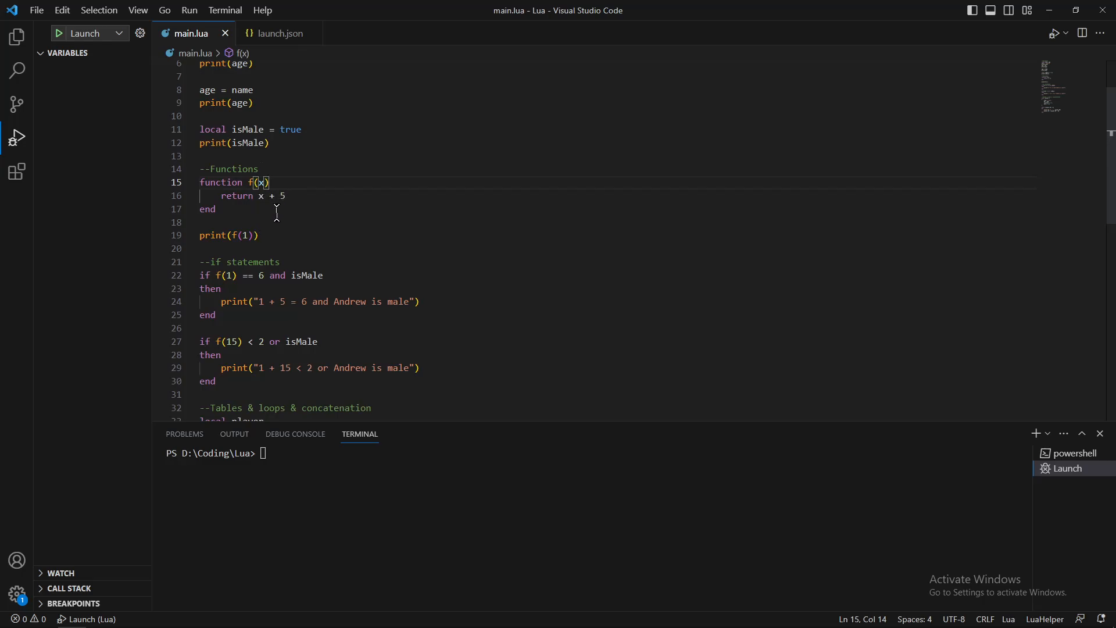
click(215, 209)
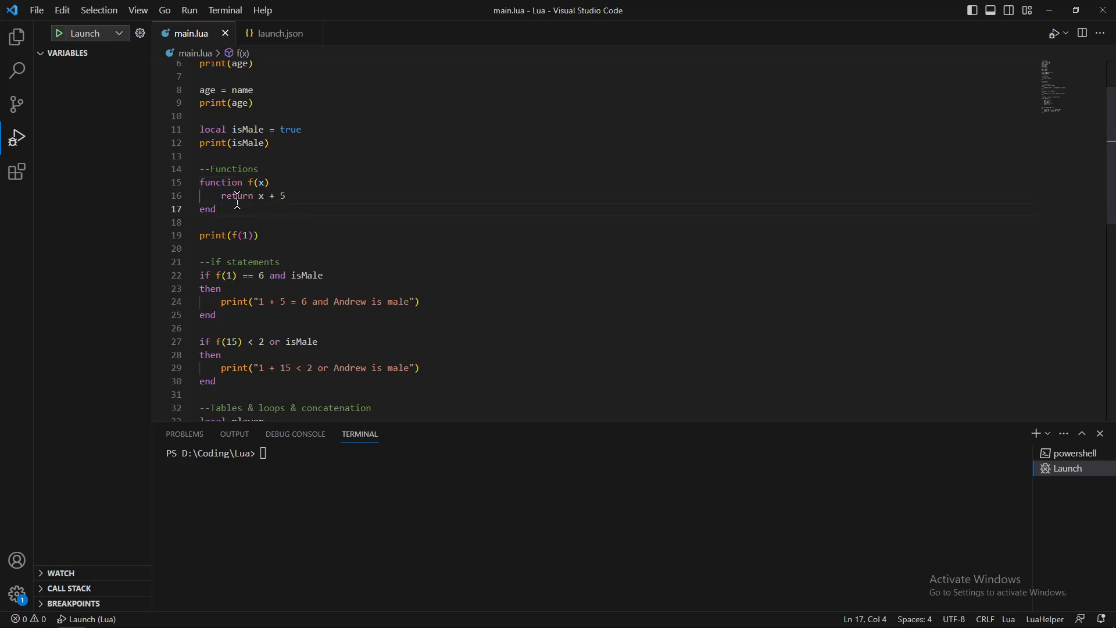
mouse_move(250, 186)
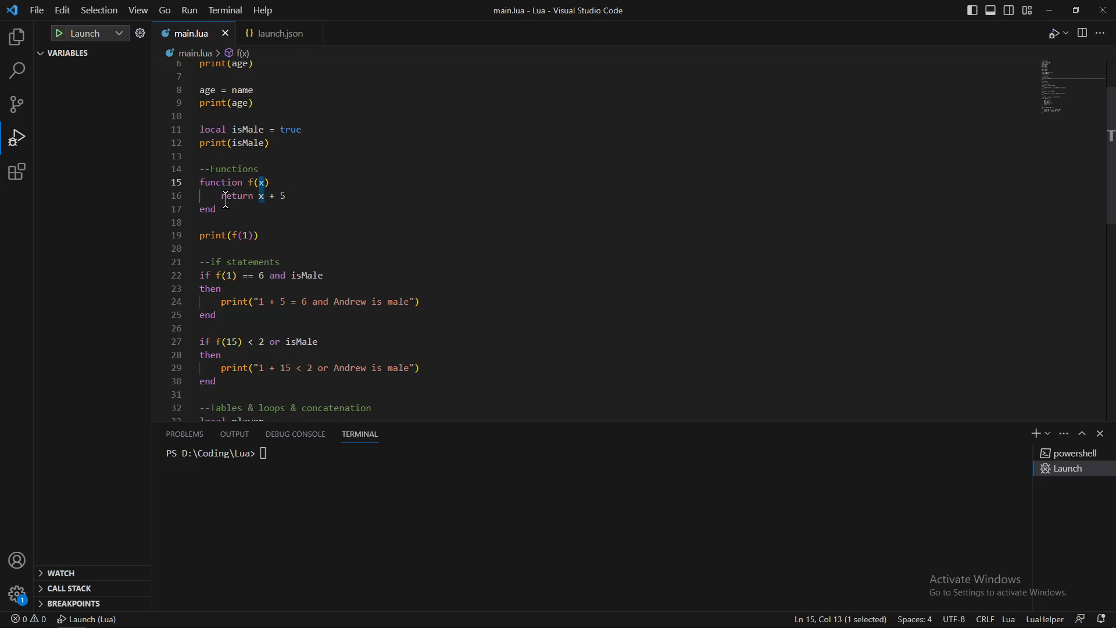
drag(222, 196, 286, 196)
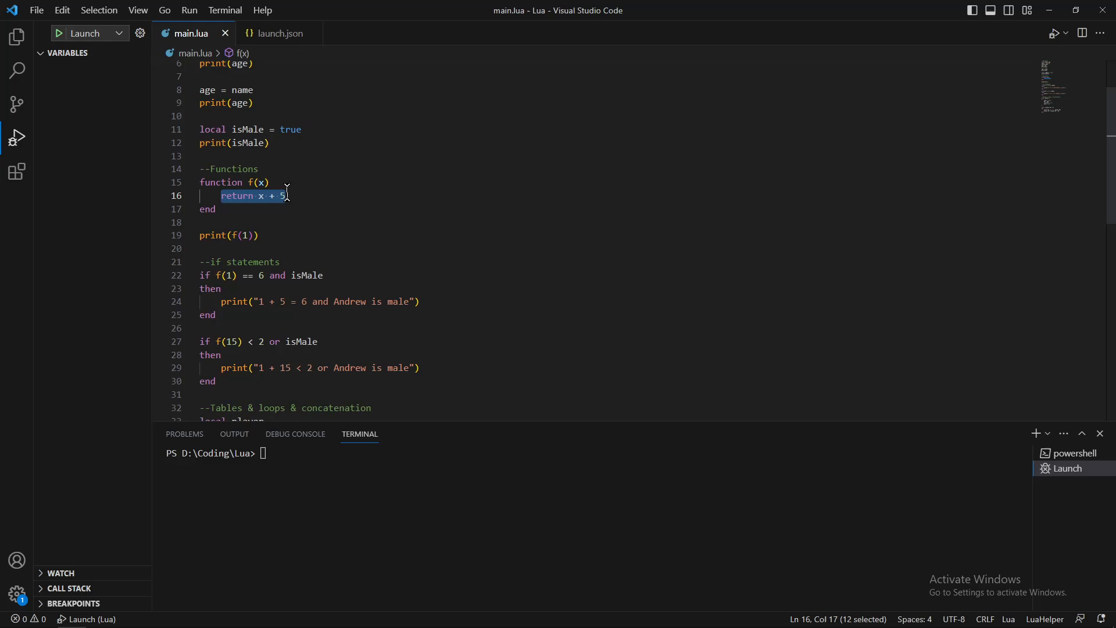
mouse_move(237, 196)
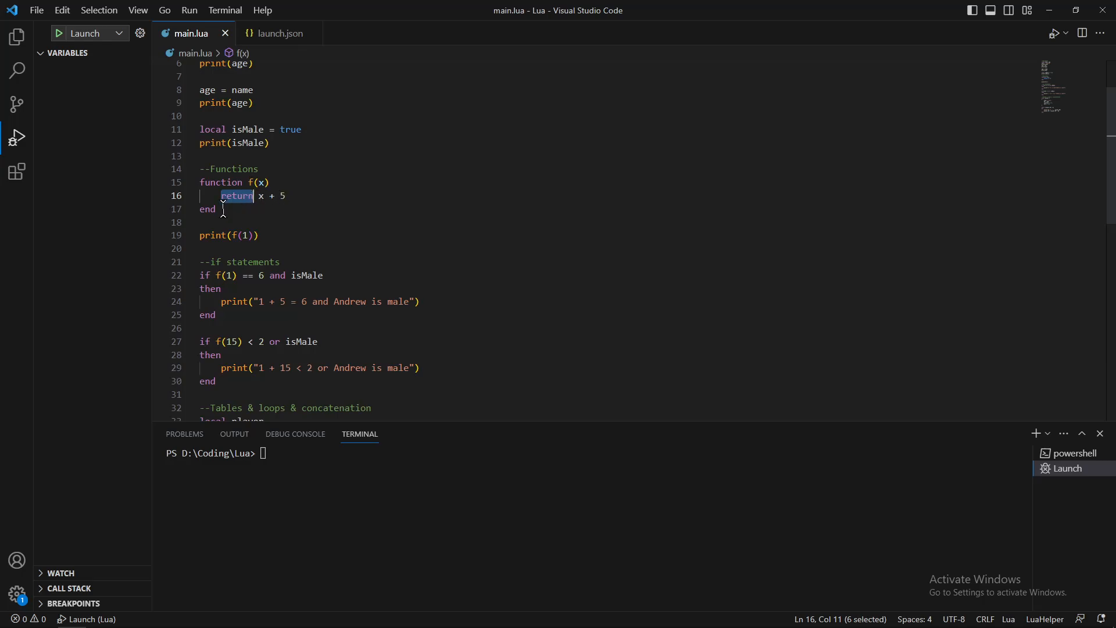
mouse_move(282, 182)
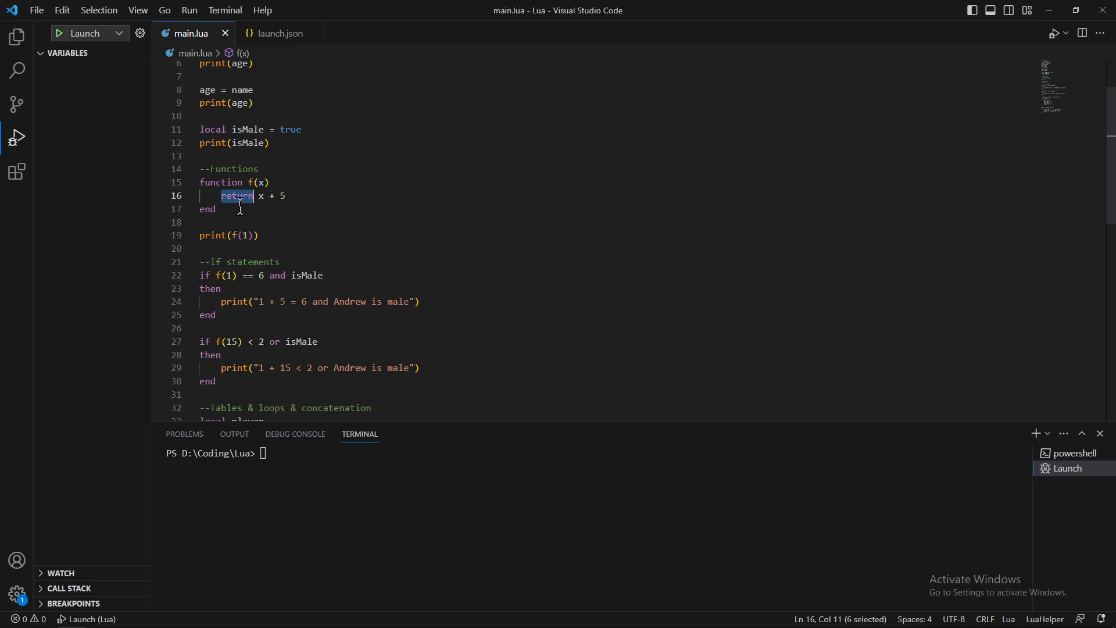
scroll(down, 3)
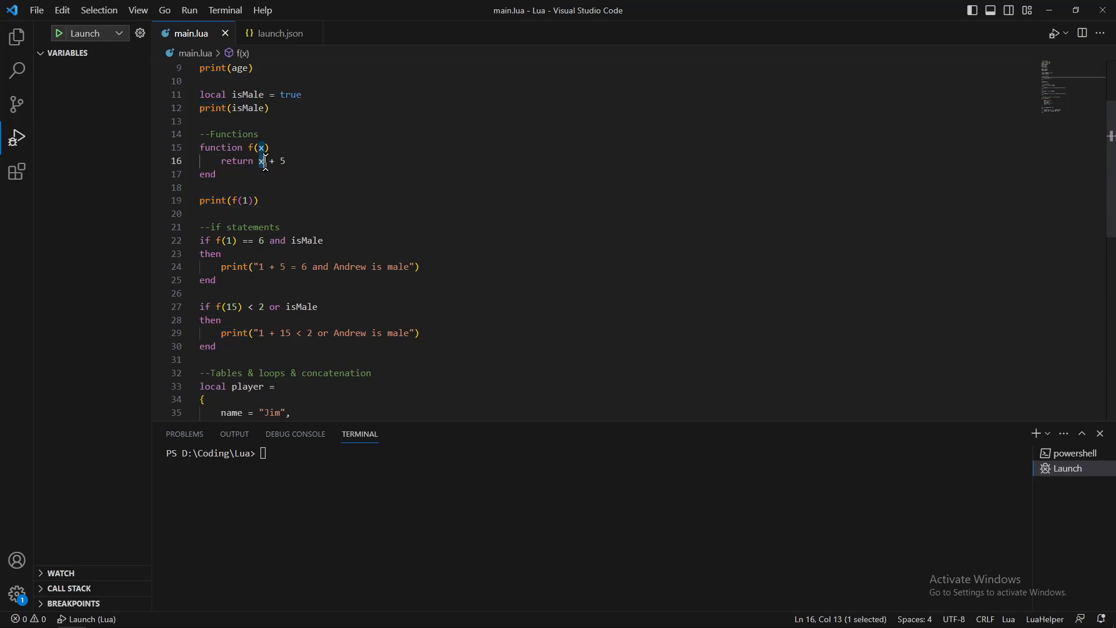
drag(261, 161, 285, 161)
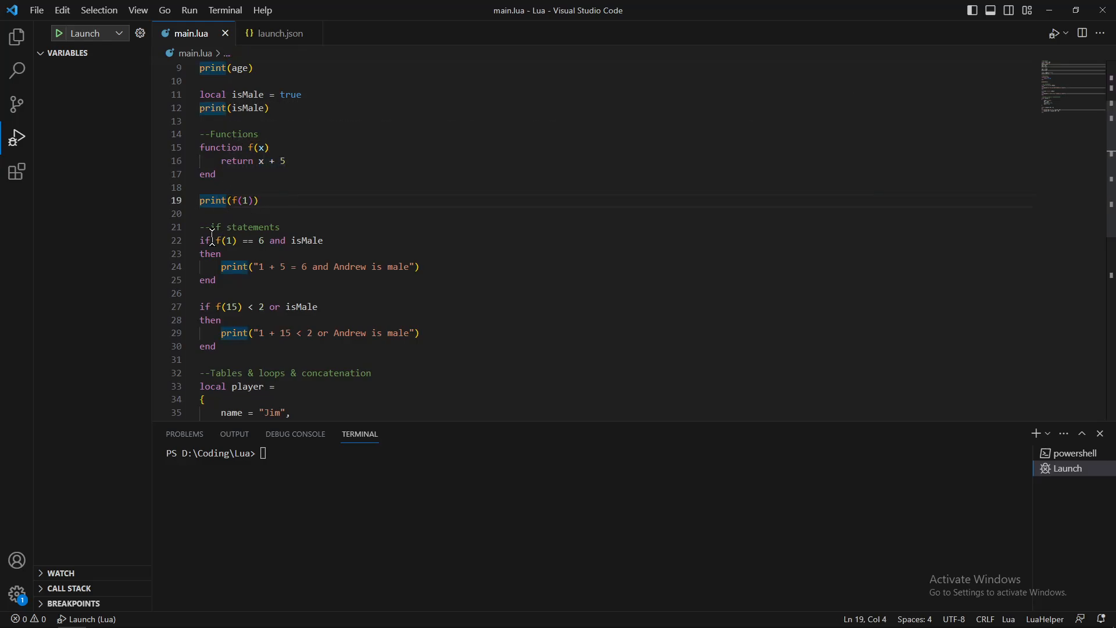
Step: Highlight the if conditions 'f(1) == 6' with isMale, and 'f(15) < 2'
scroll(down, 3)
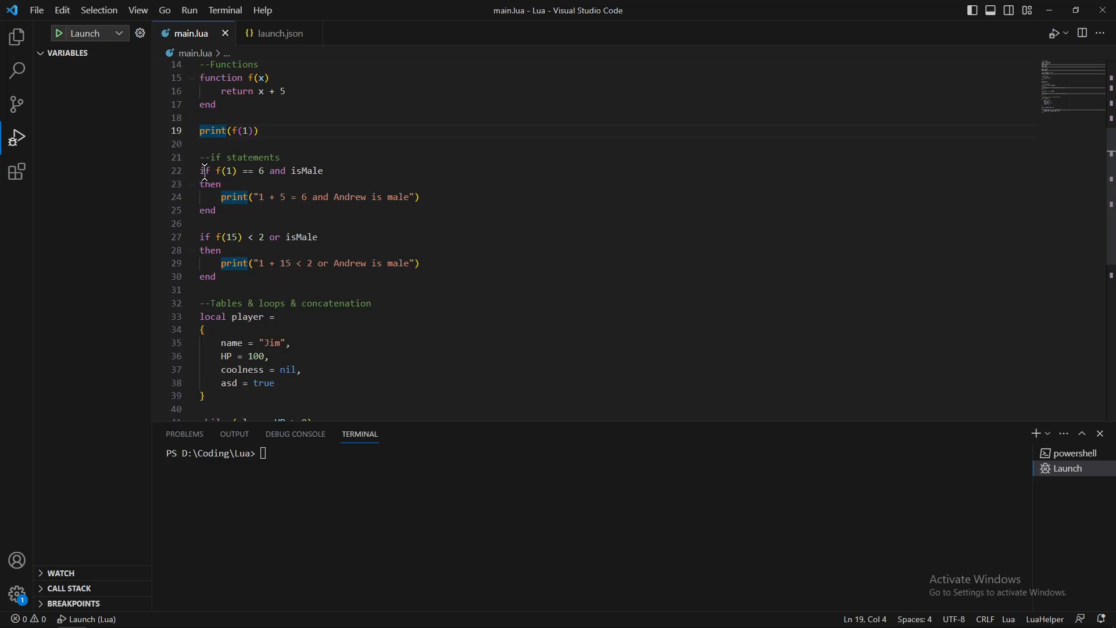
click(200, 170)
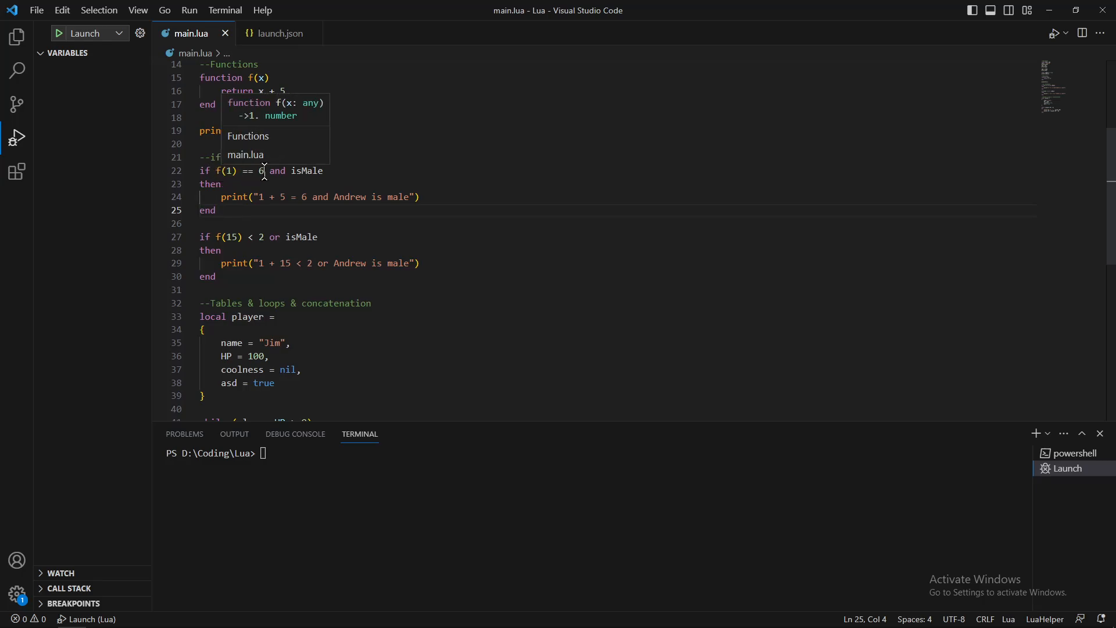
drag(217, 171, 264, 171)
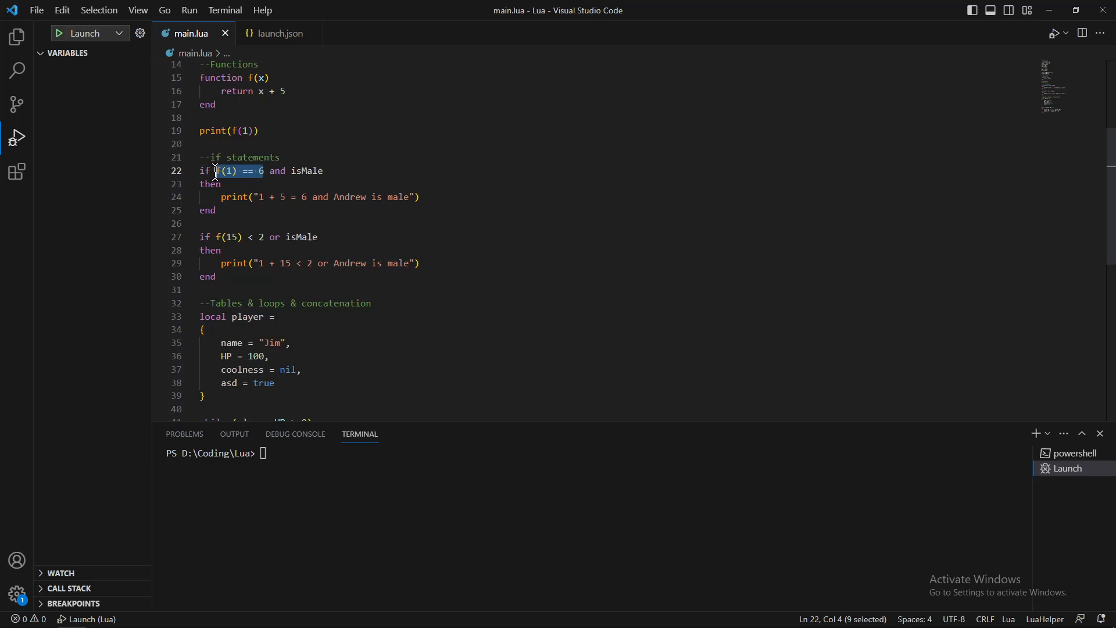
double_click(307, 170)
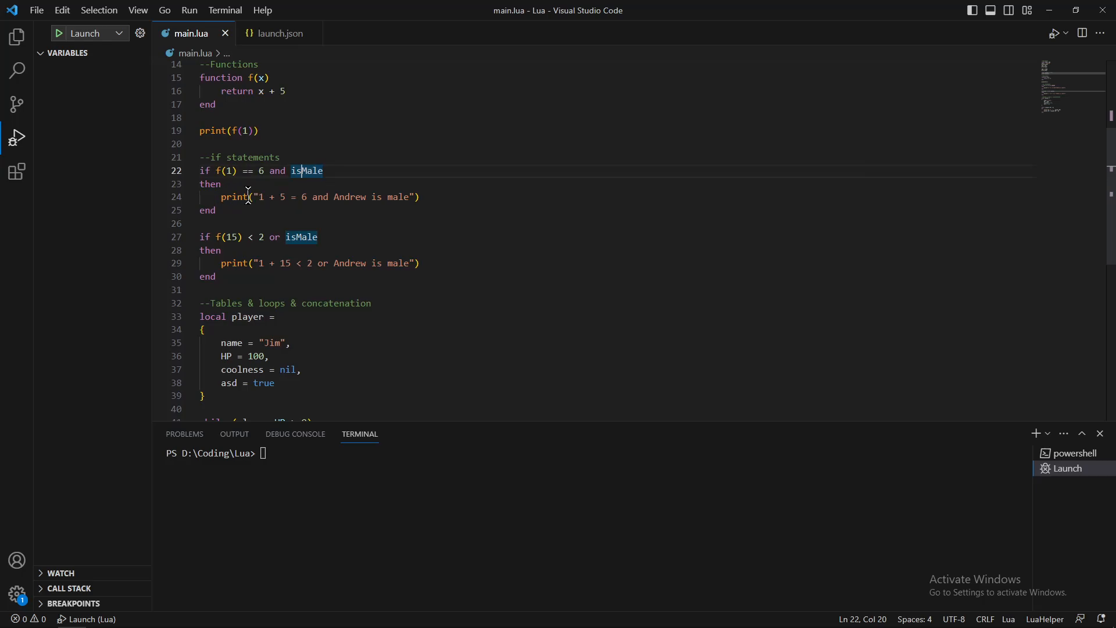
mouse_move(222, 189)
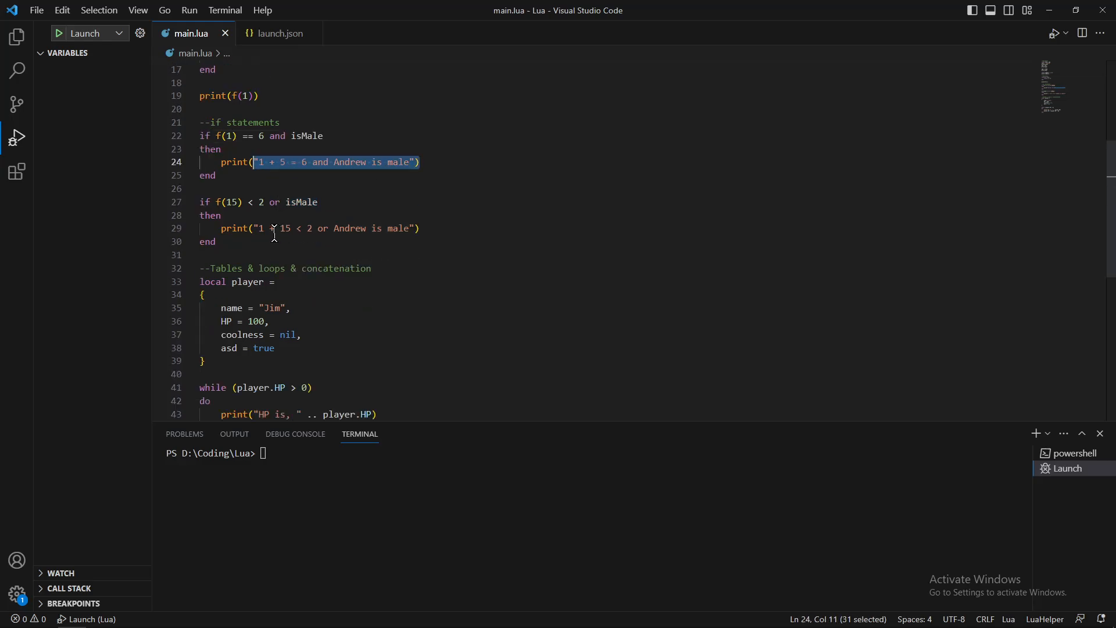
mouse_move(241, 213)
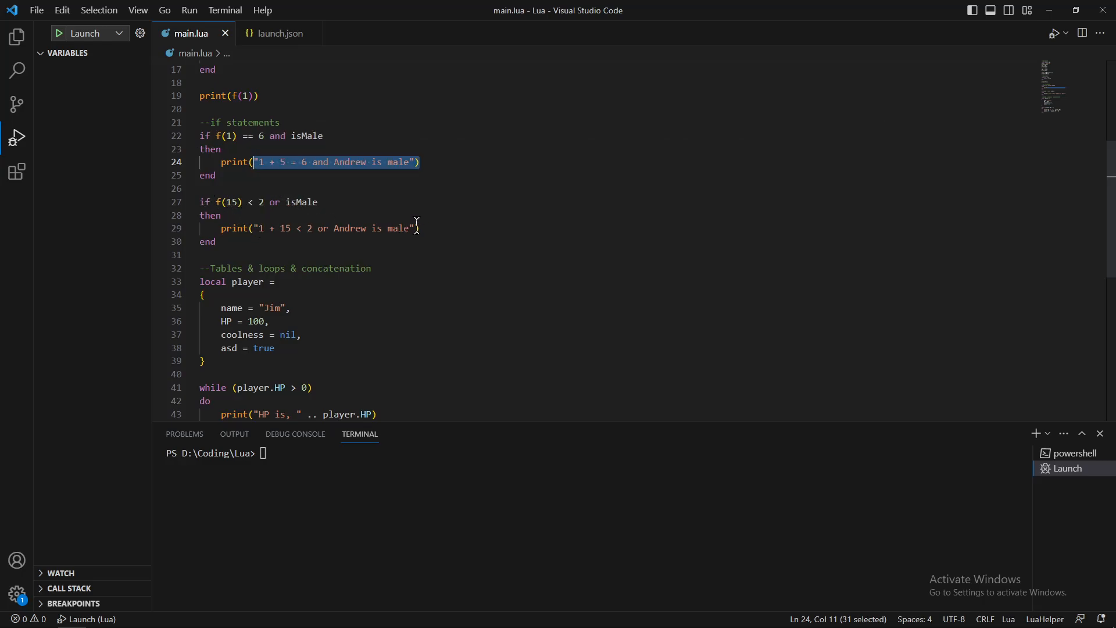
click(215, 202)
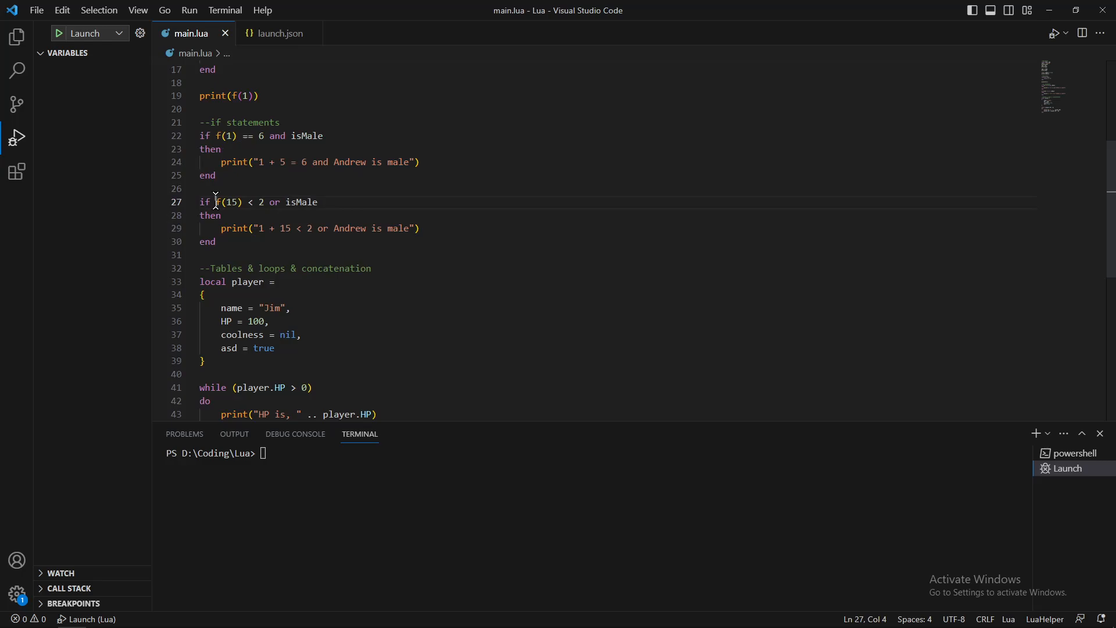
drag(215, 201, 263, 201)
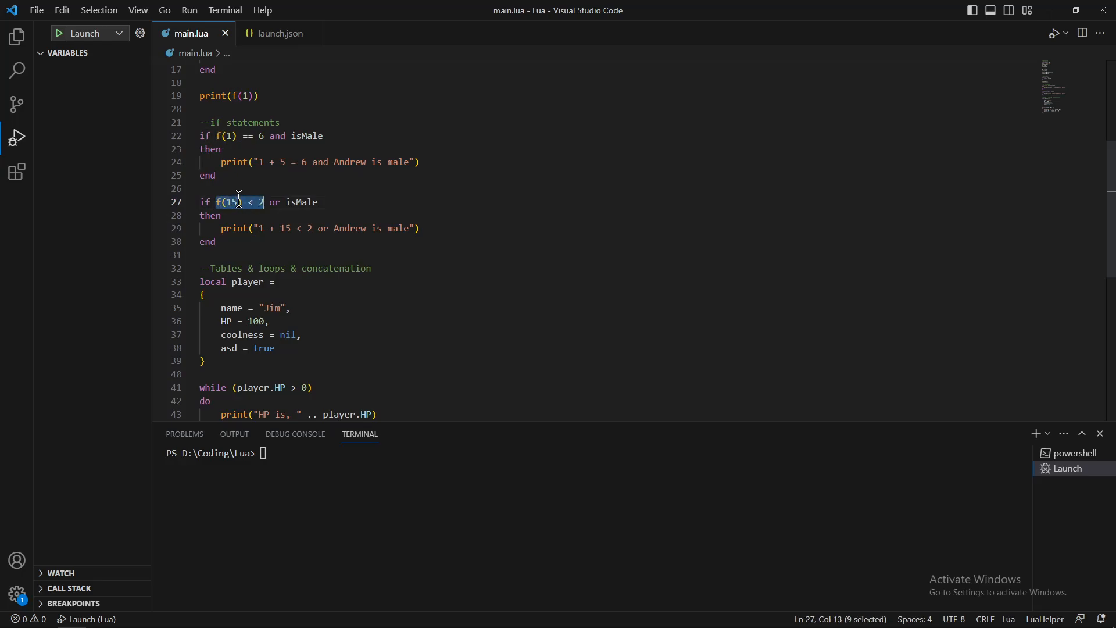
mouse_move(254, 202)
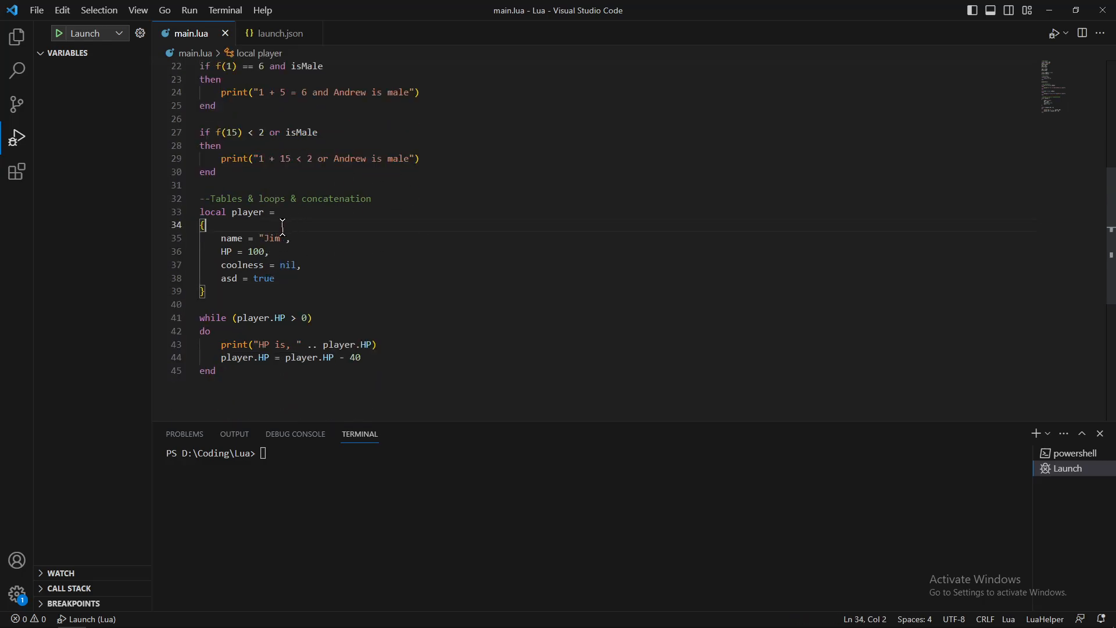
mouse_move(219, 212)
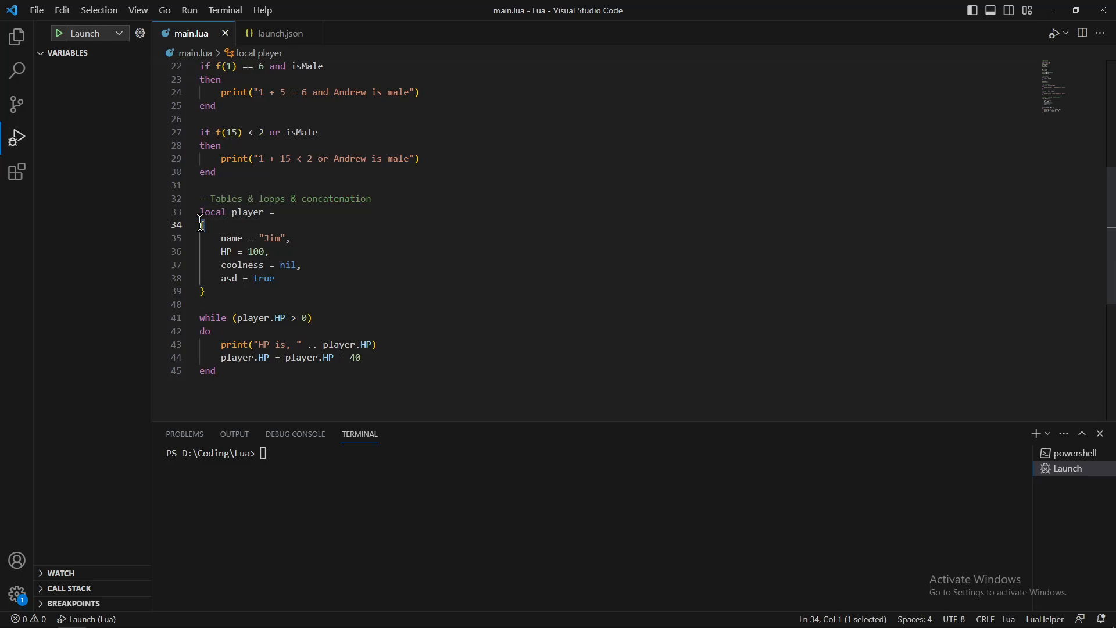
Step: Walk through the player table fields and the while loop on player.HP with its print
double_click(212, 212)
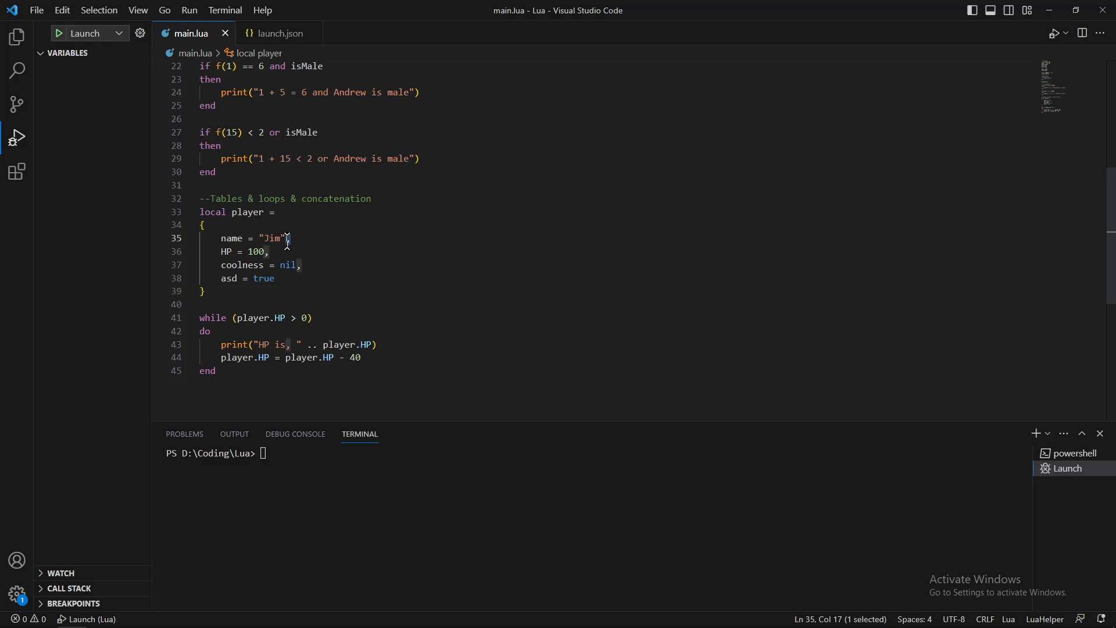
click(267, 252)
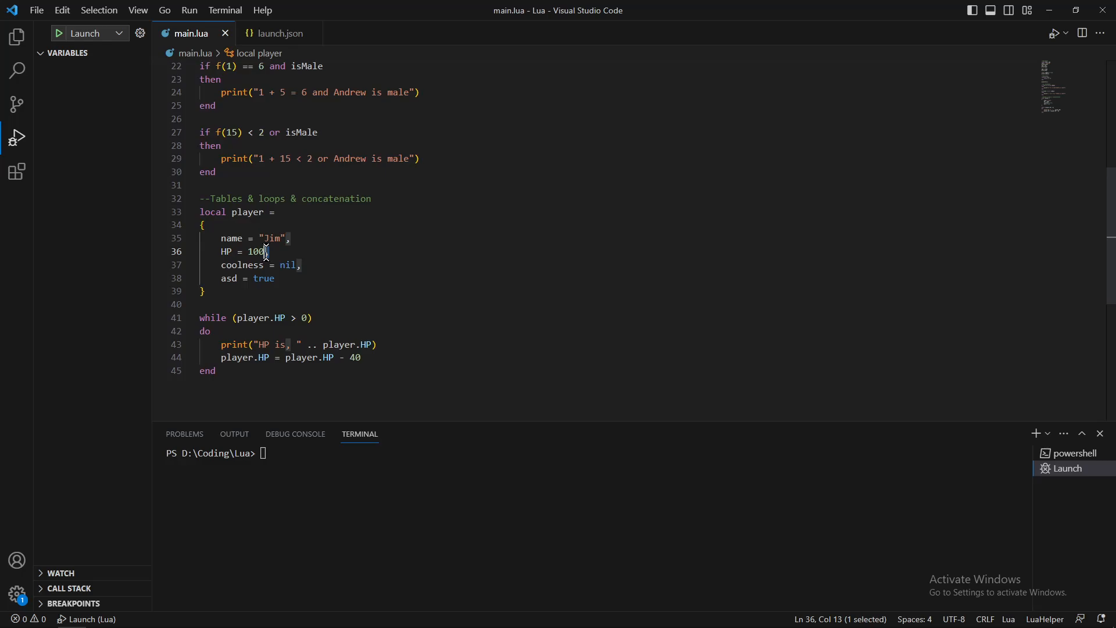
click(296, 265)
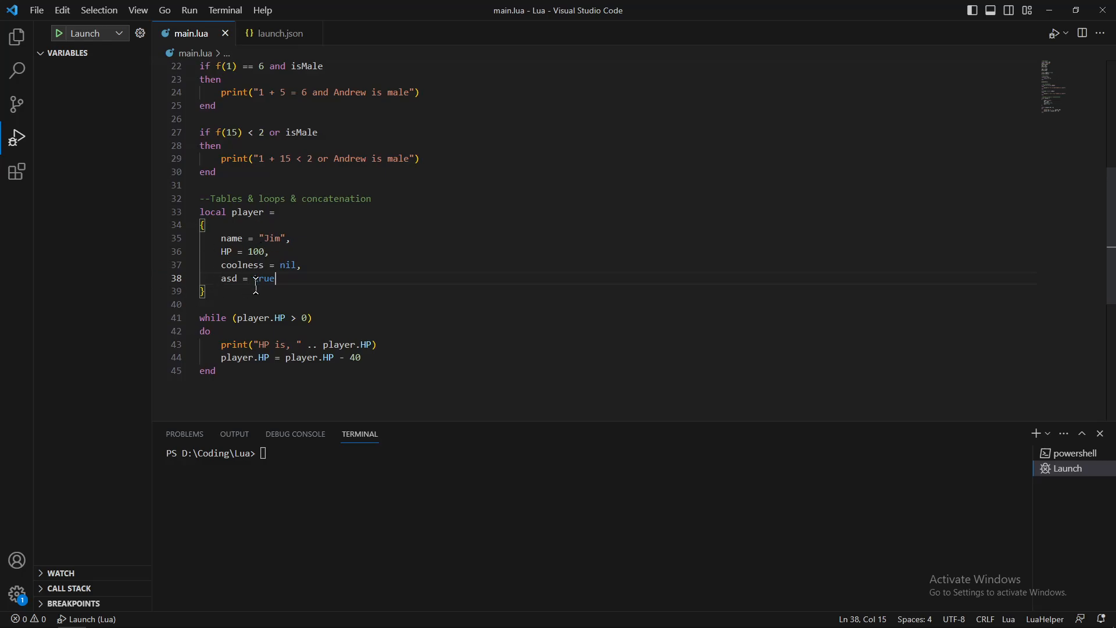
scroll(down, 3)
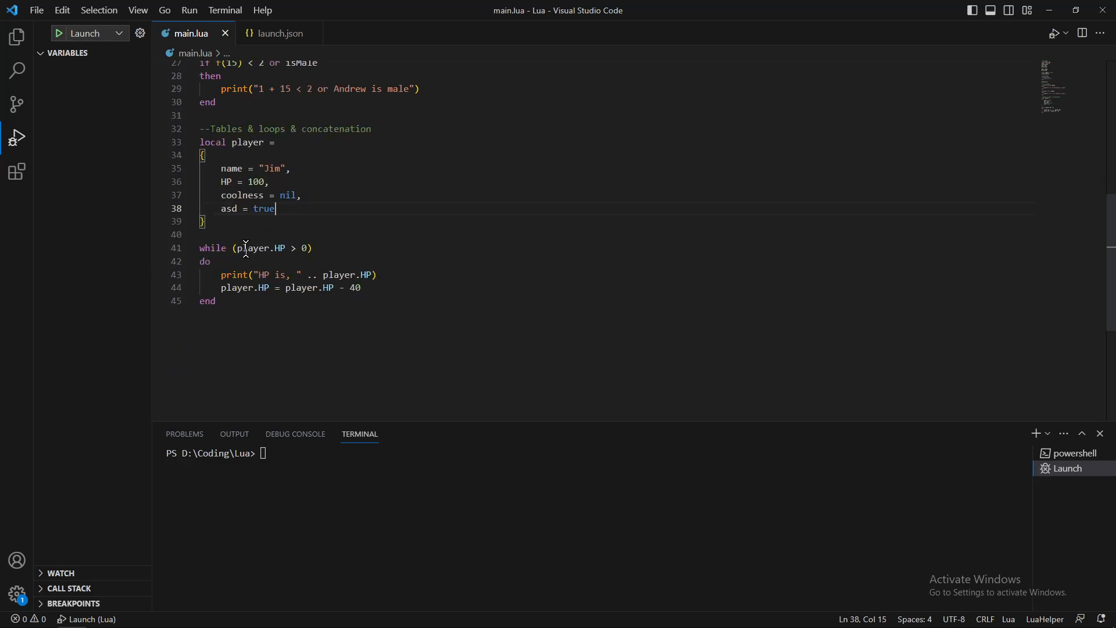
double_click(277, 248)
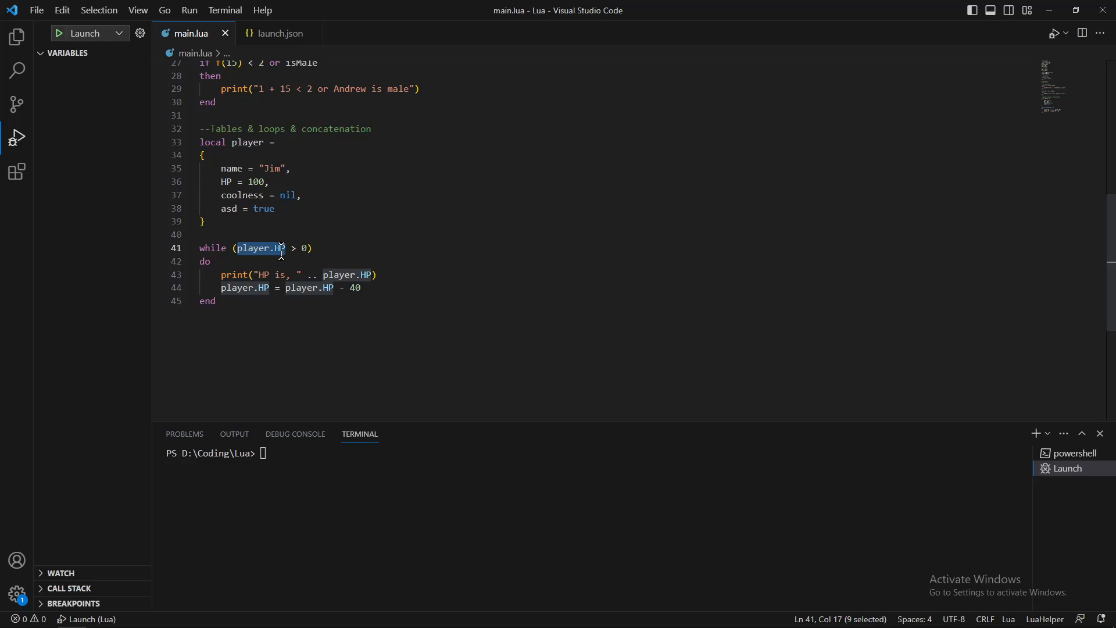
mouse_move(309, 328)
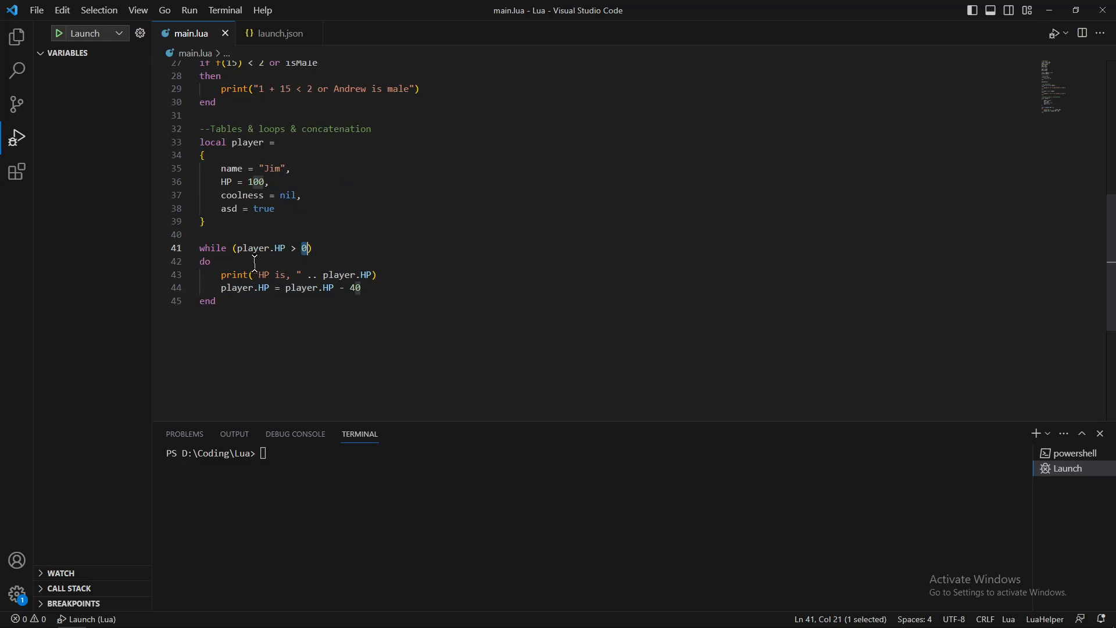
mouse_move(220, 288)
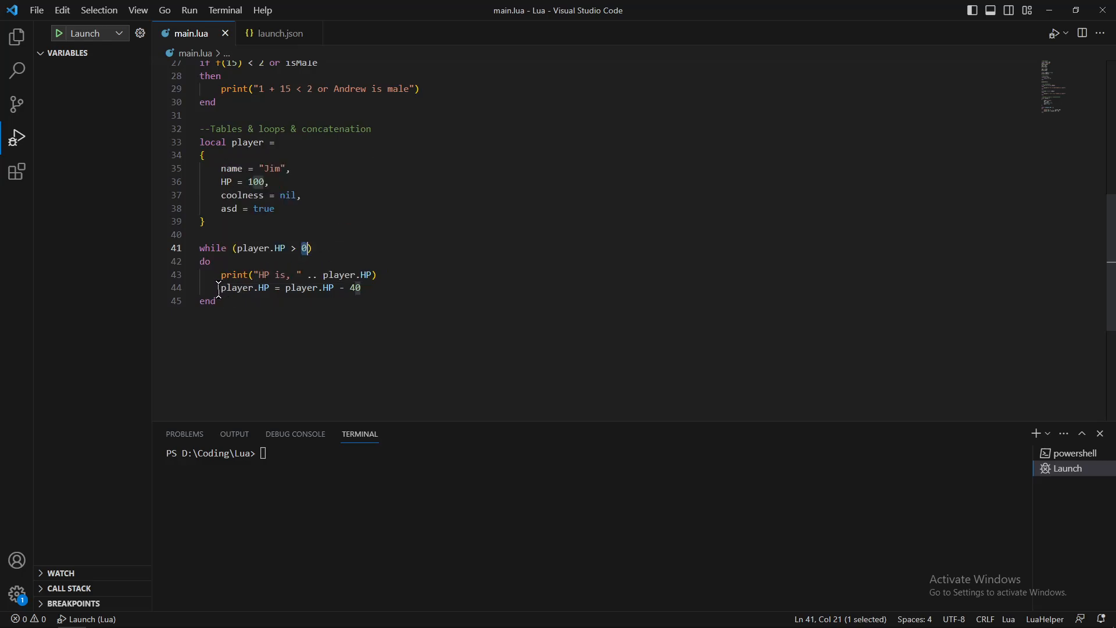
drag(221, 288, 360, 288)
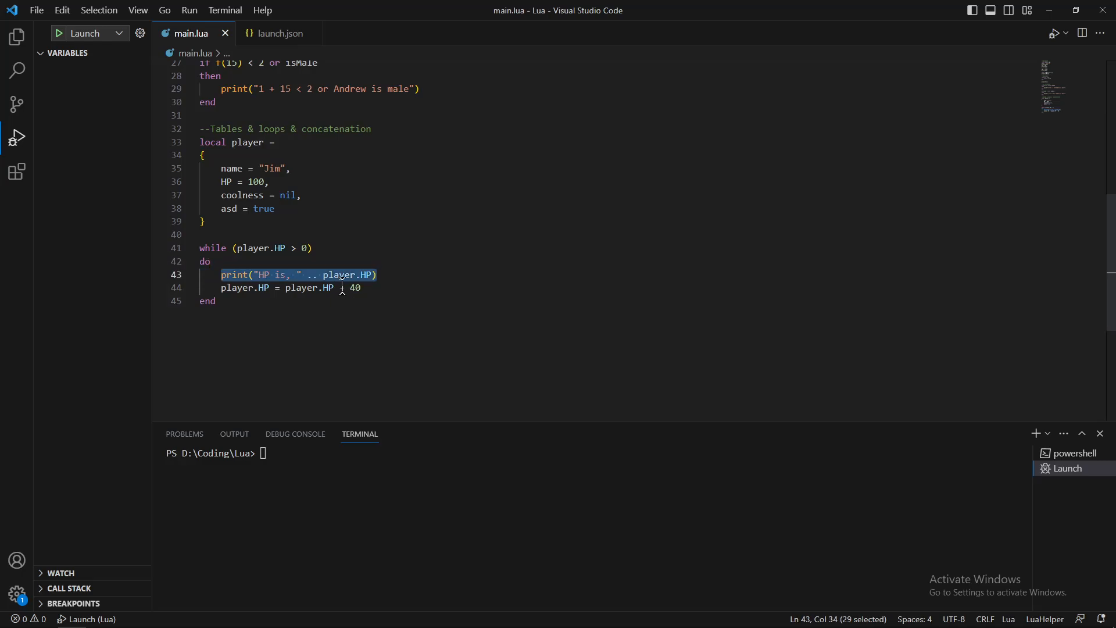
text(-)
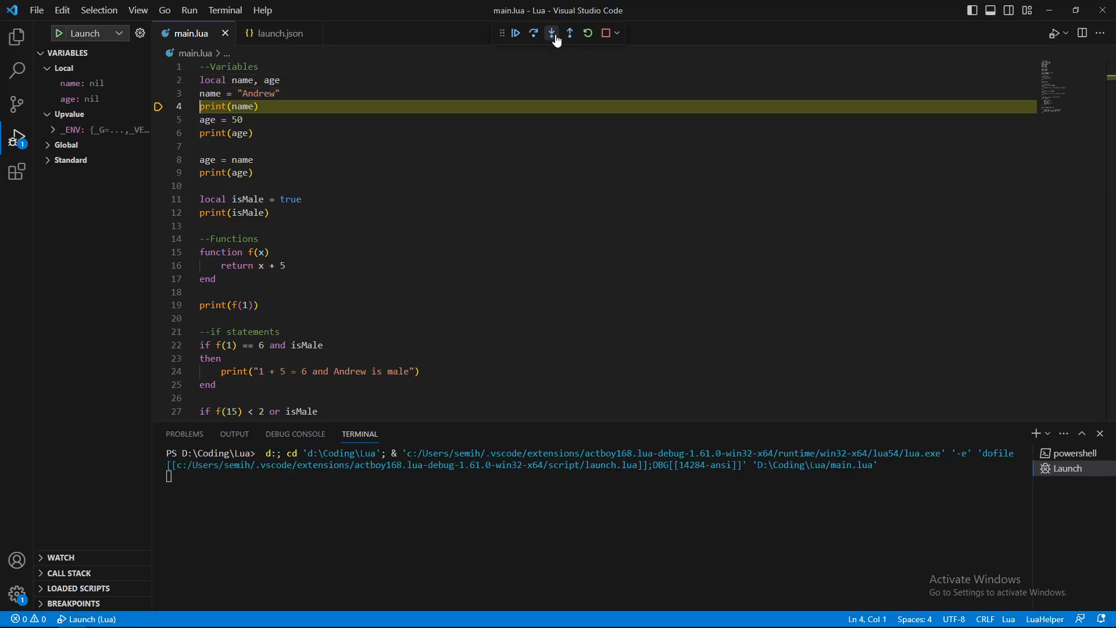
Step: Step into main.lua line by line, printing Andrew, 50, Andrew, true and 6, to line 24
click(553, 33)
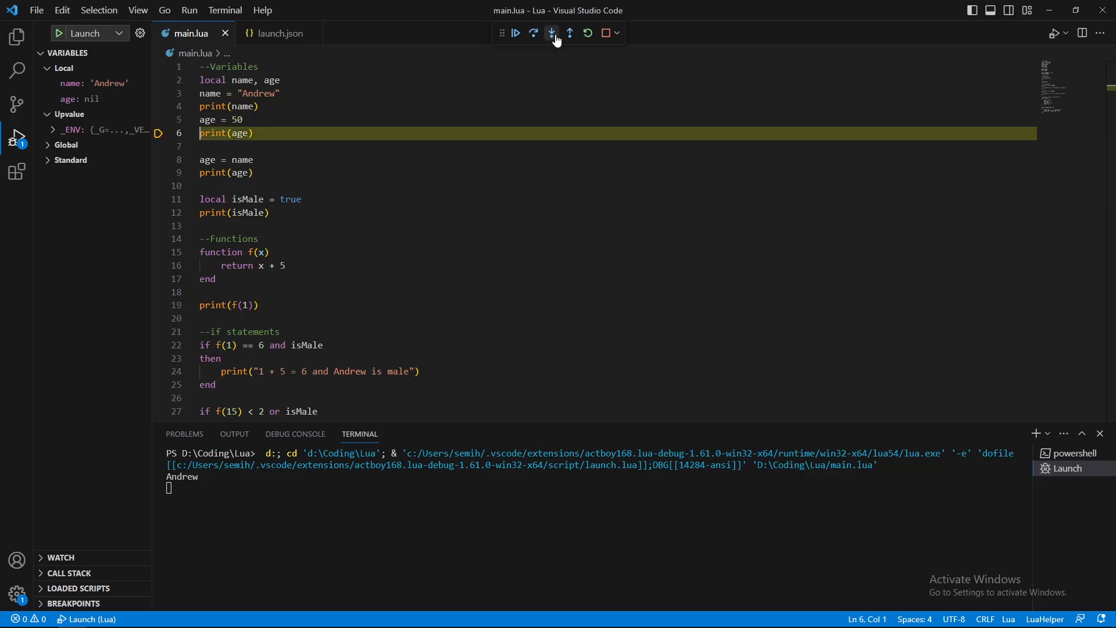
click(553, 33)
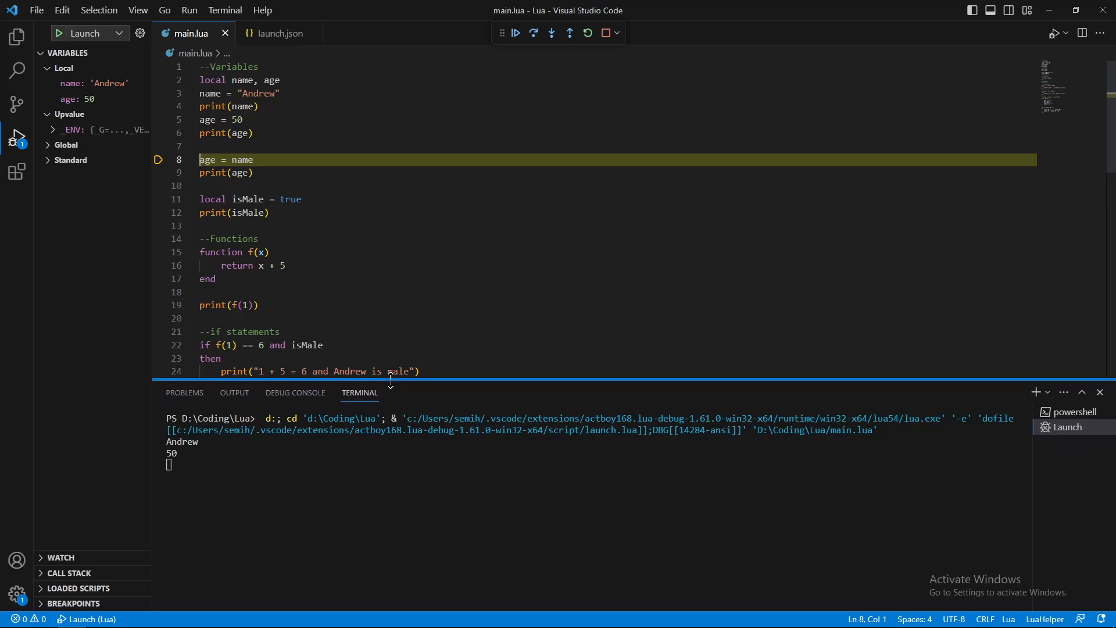
click(553, 33)
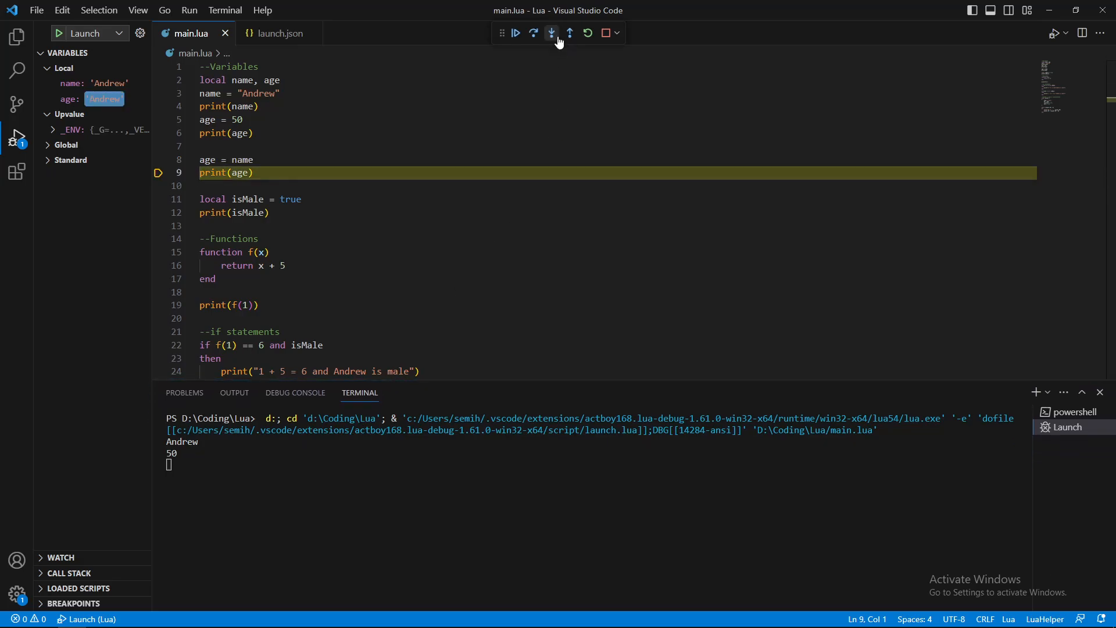
click(553, 32)
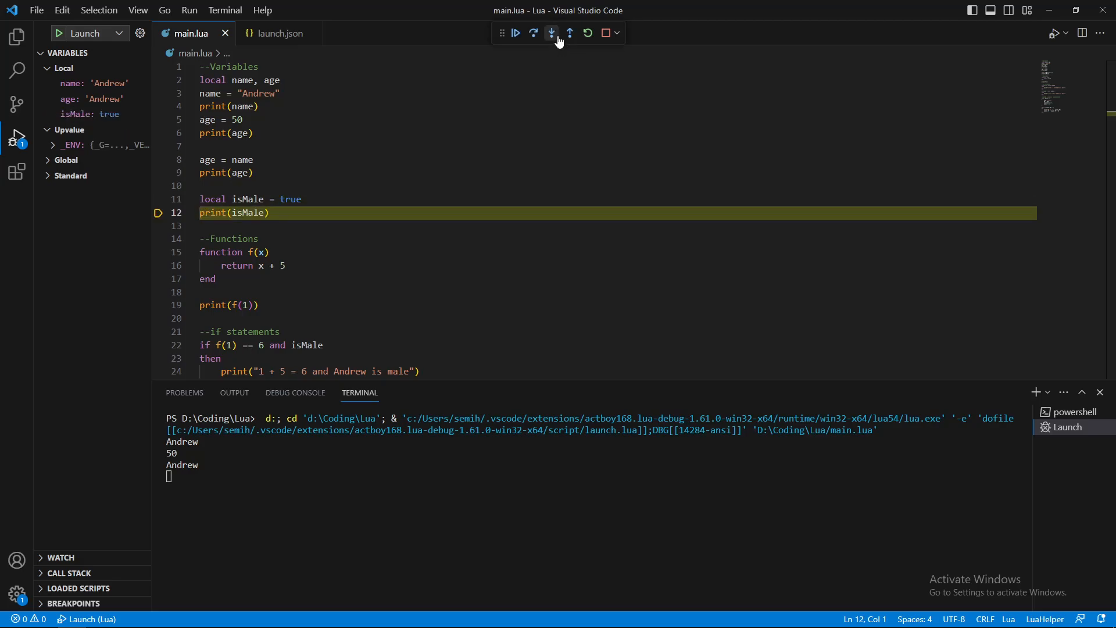
click(552, 33)
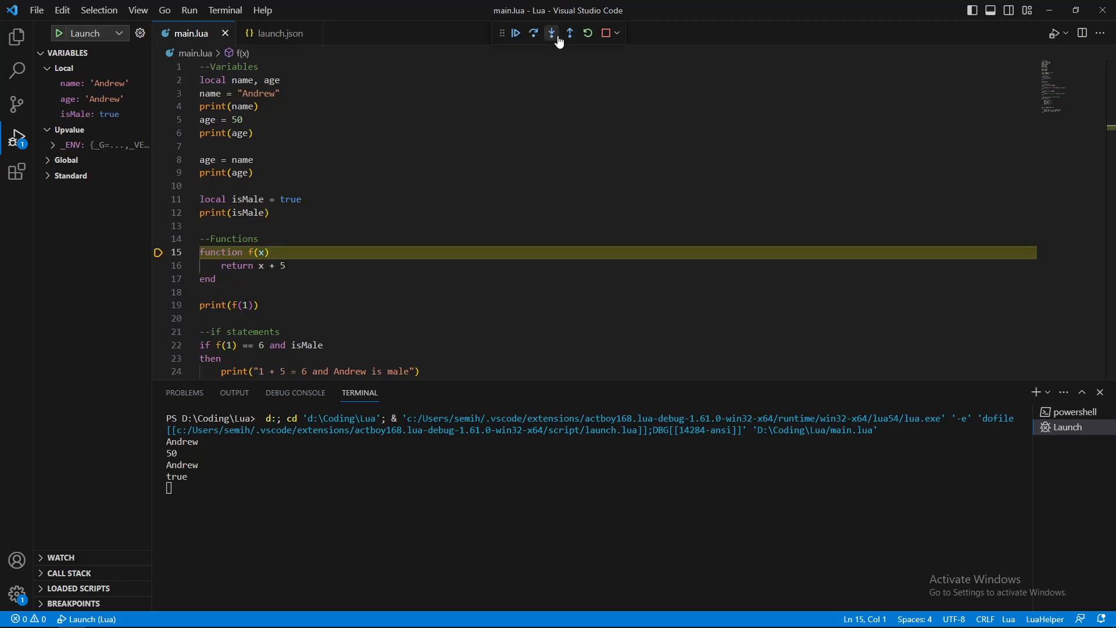
click(553, 32)
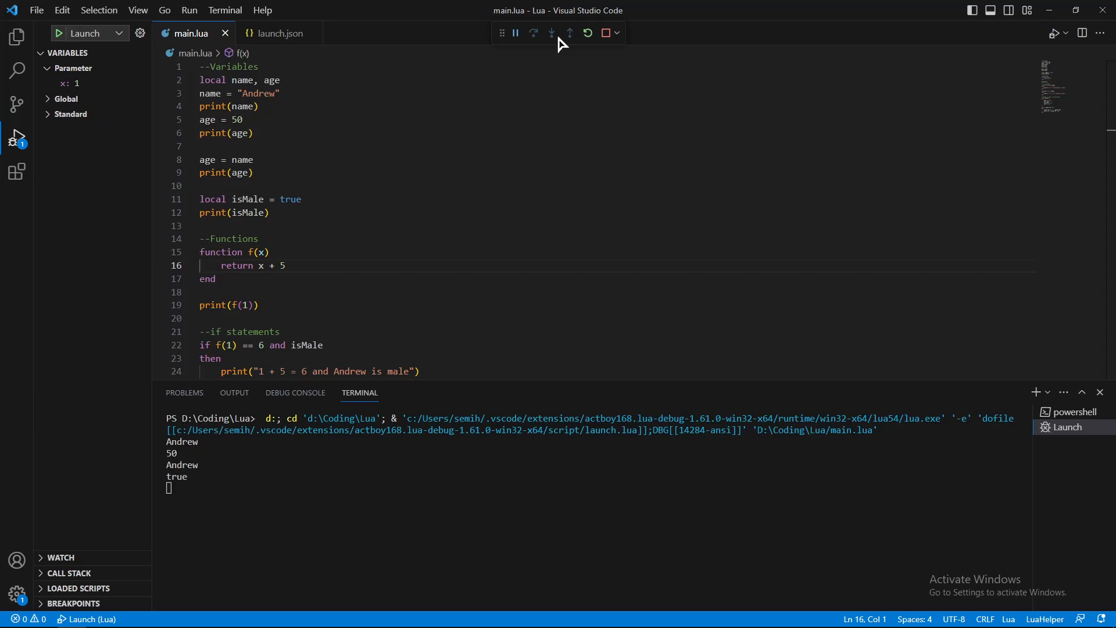
click(553, 32)
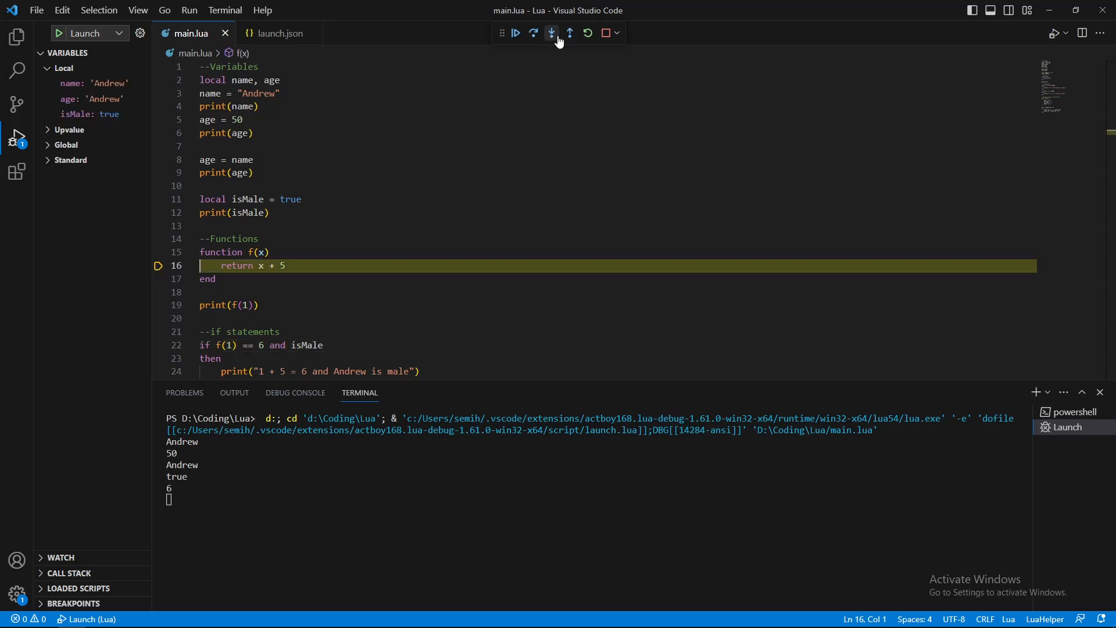
click(553, 32)
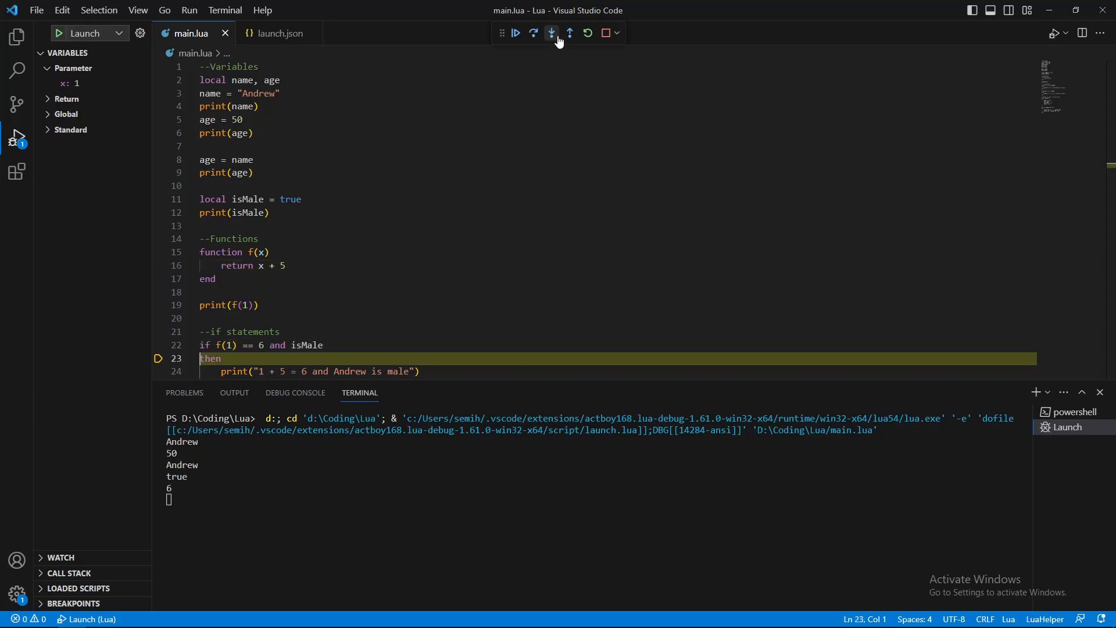
click(553, 32)
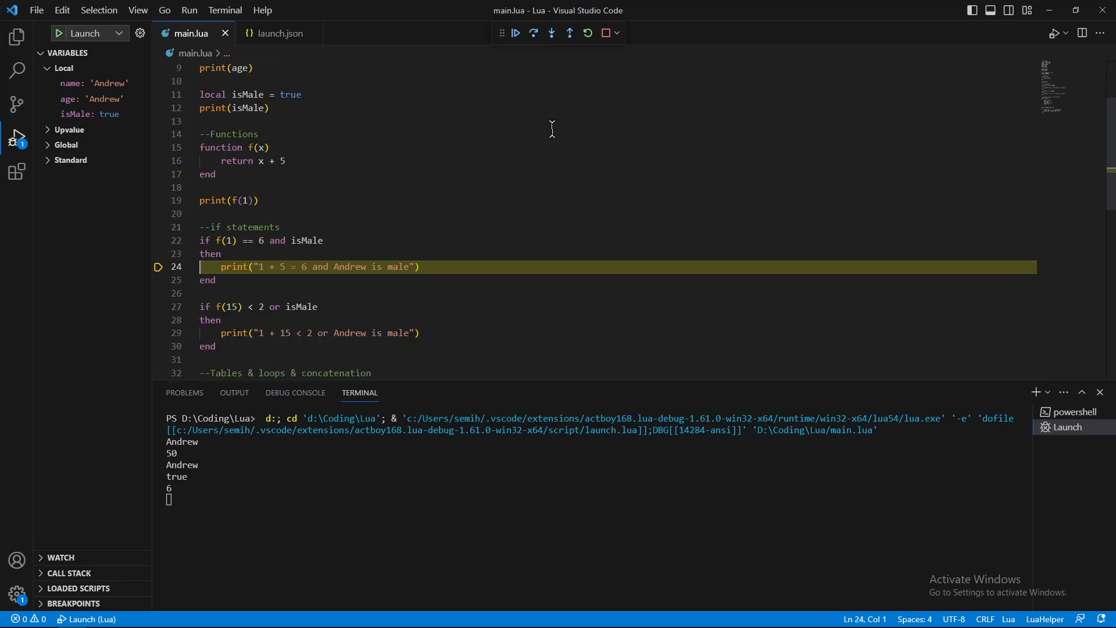
Step: Step past f(15), both male messages and the player table to the while loop on line 41
click(552, 33)
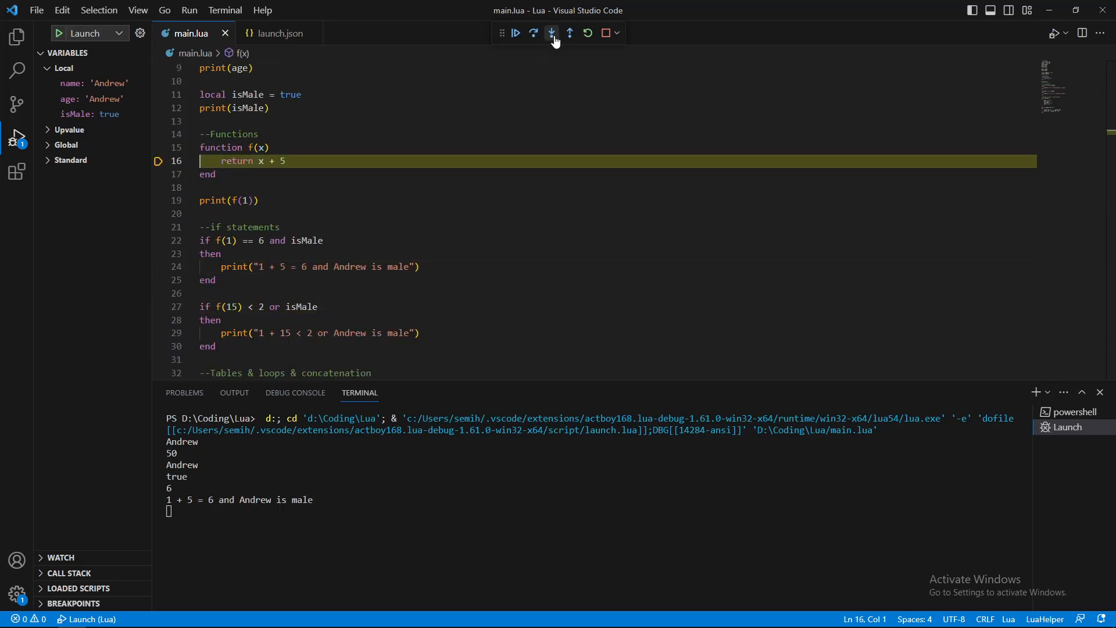
click(552, 33)
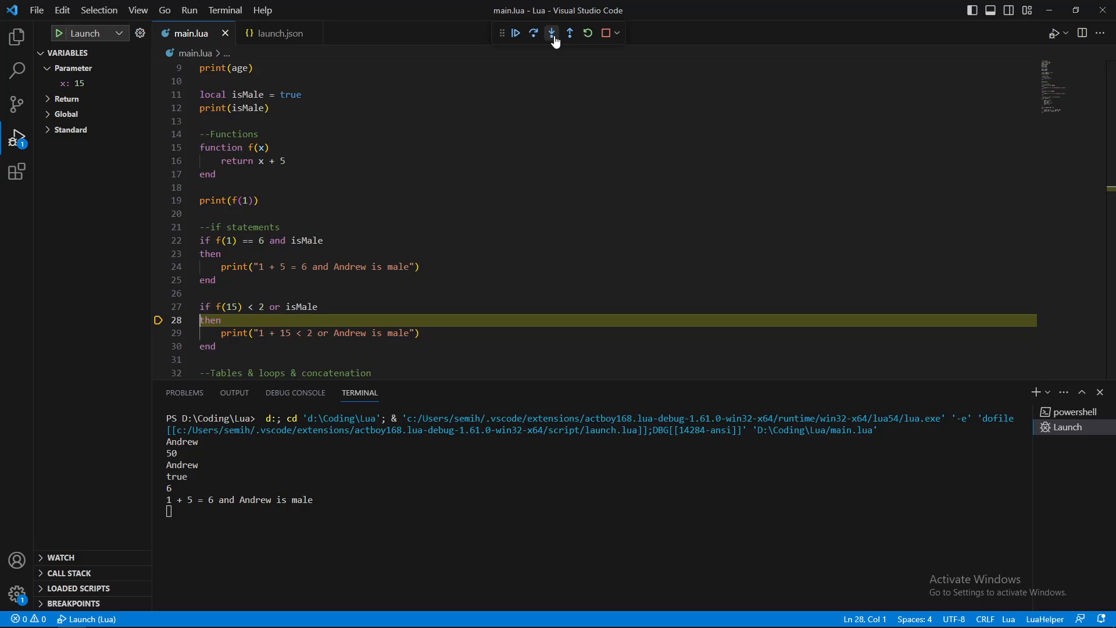
click(551, 33)
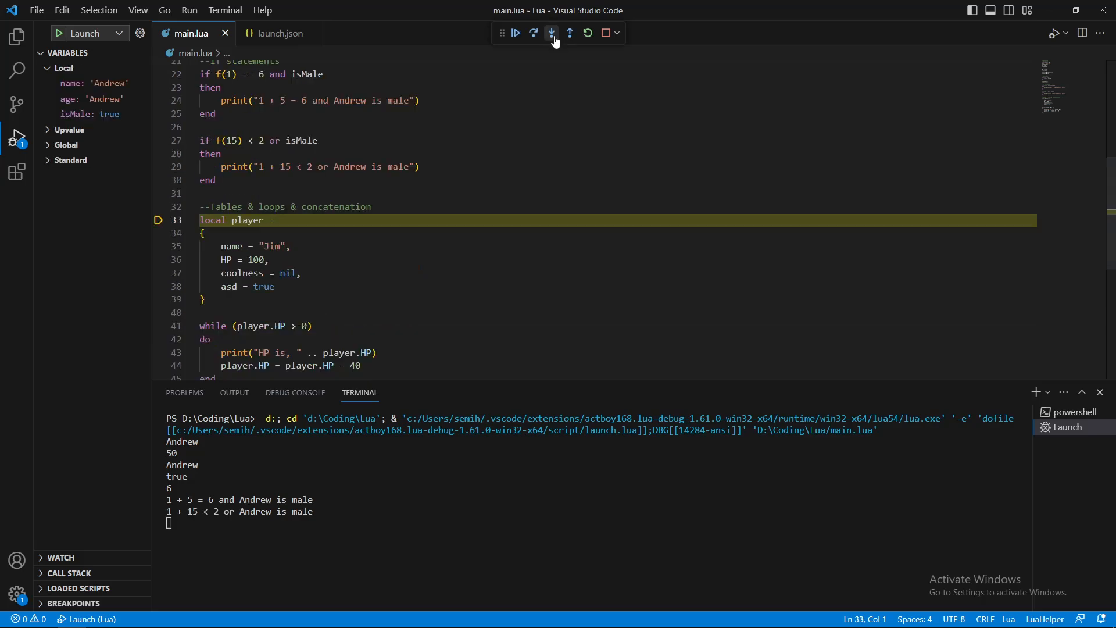
click(552, 32)
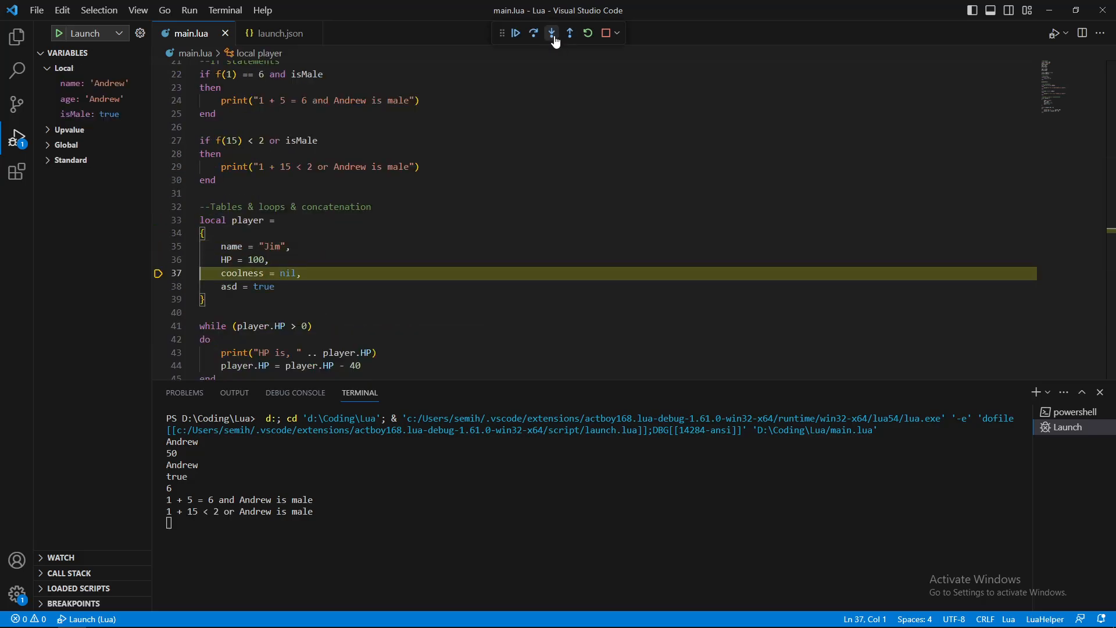
click(554, 32)
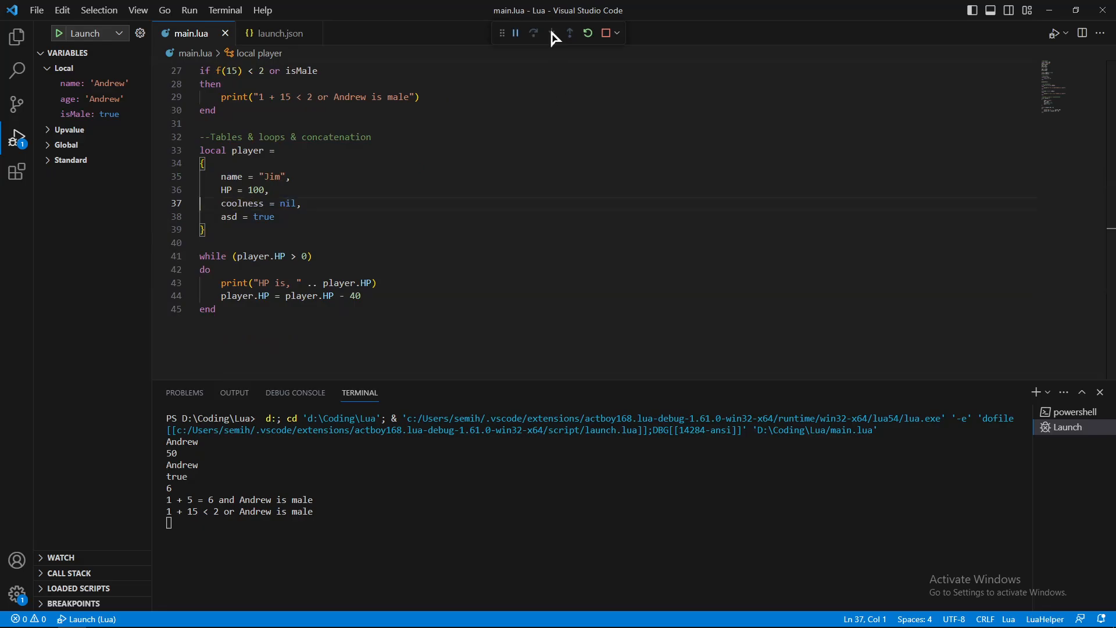
click(533, 33)
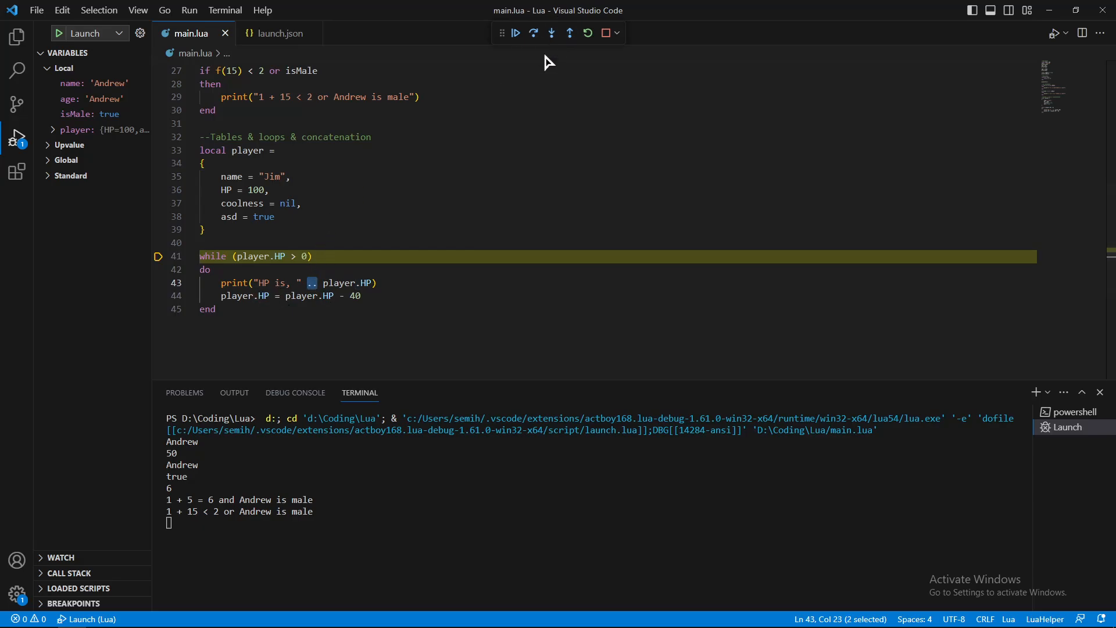
mouse_move(556, 62)
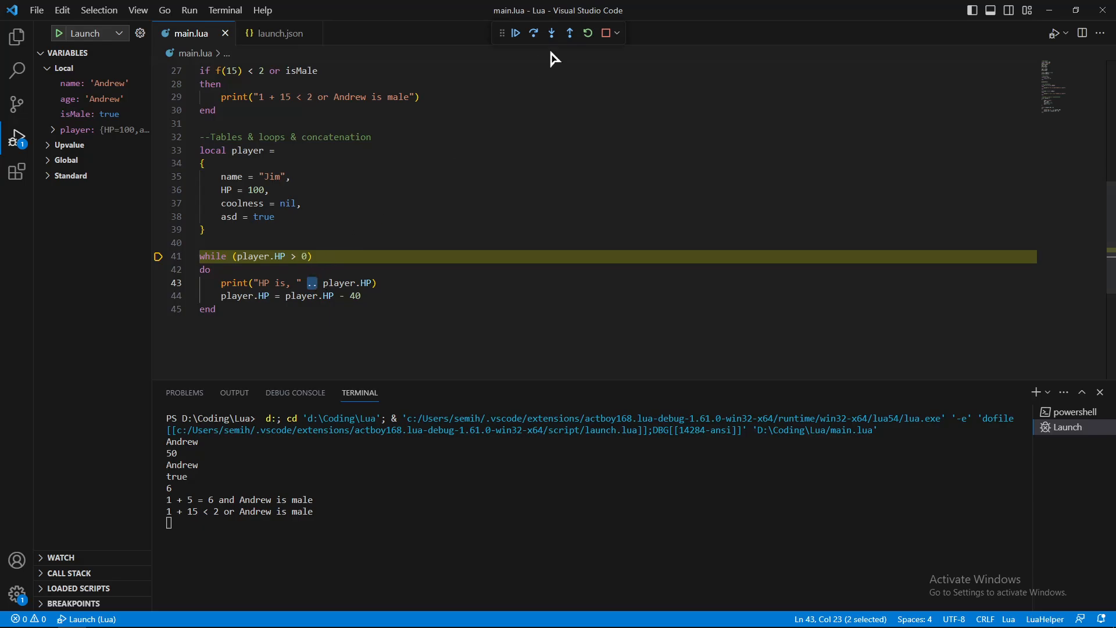